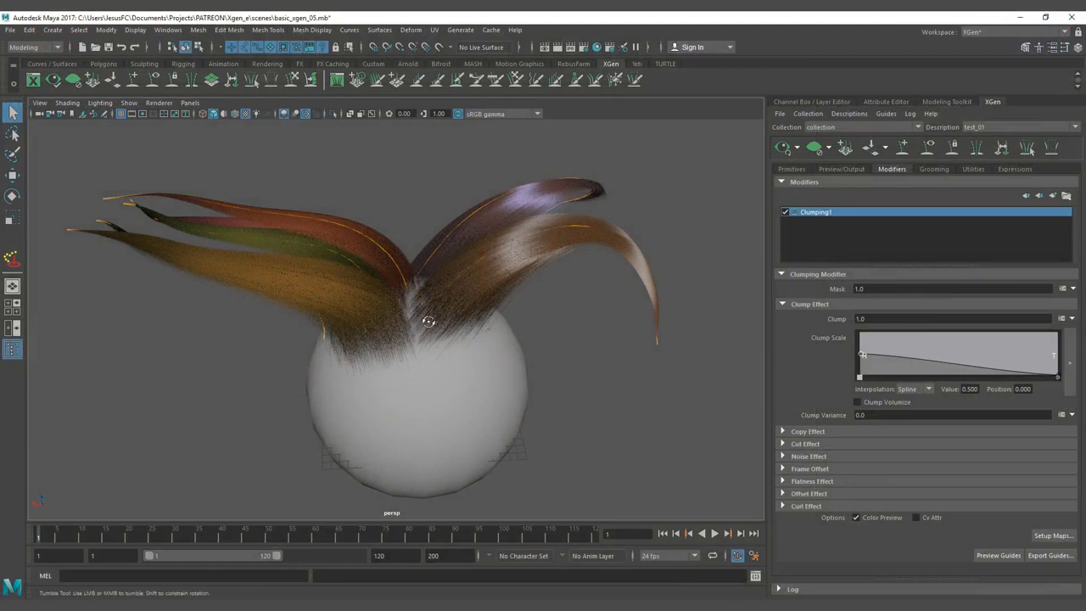
Step: Orbit around the sphere to inspect the clumped hair from several sides
drag(428, 321, 486, 316)
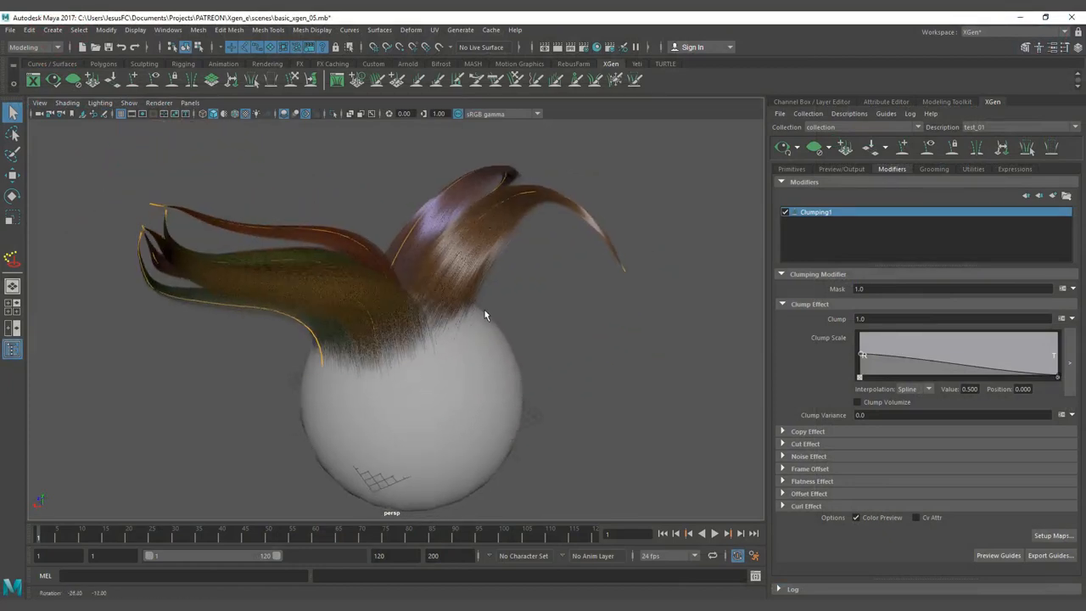
drag(488, 316, 466, 304)
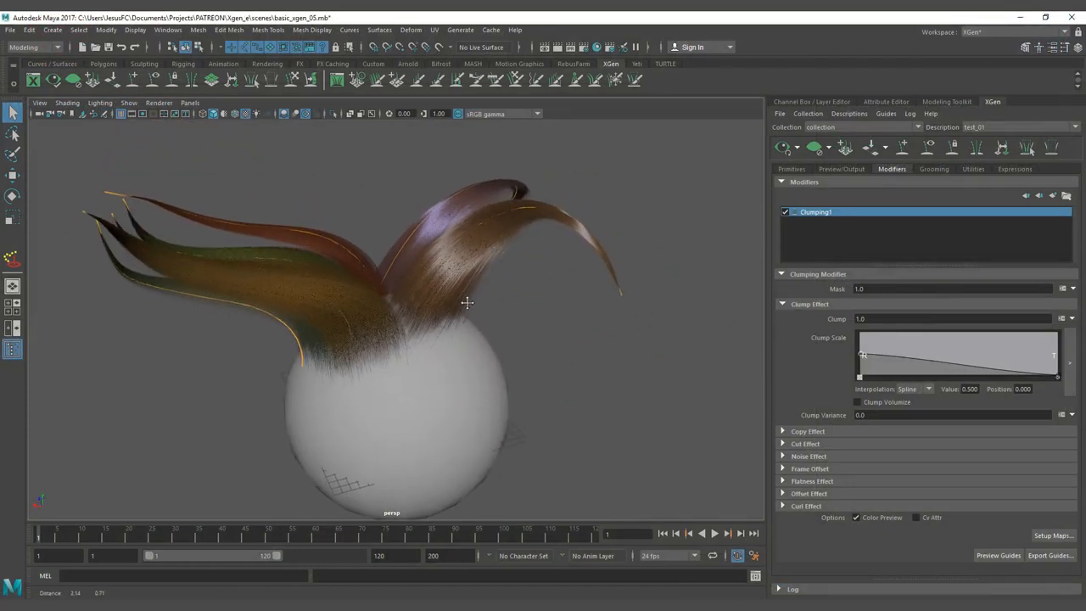
drag(467, 303, 494, 331)
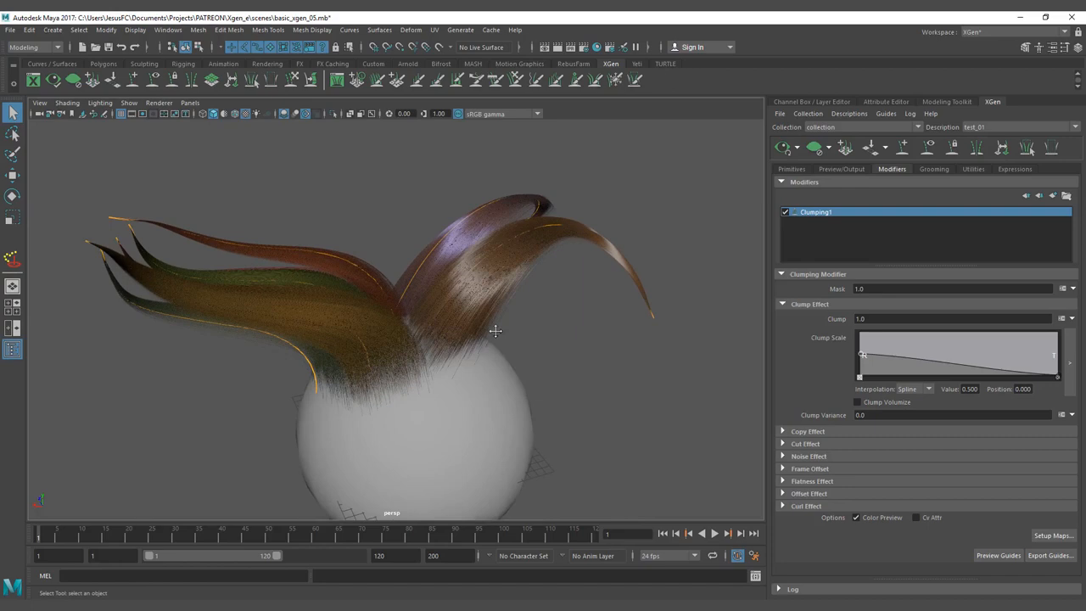
mouse_move(482, 342)
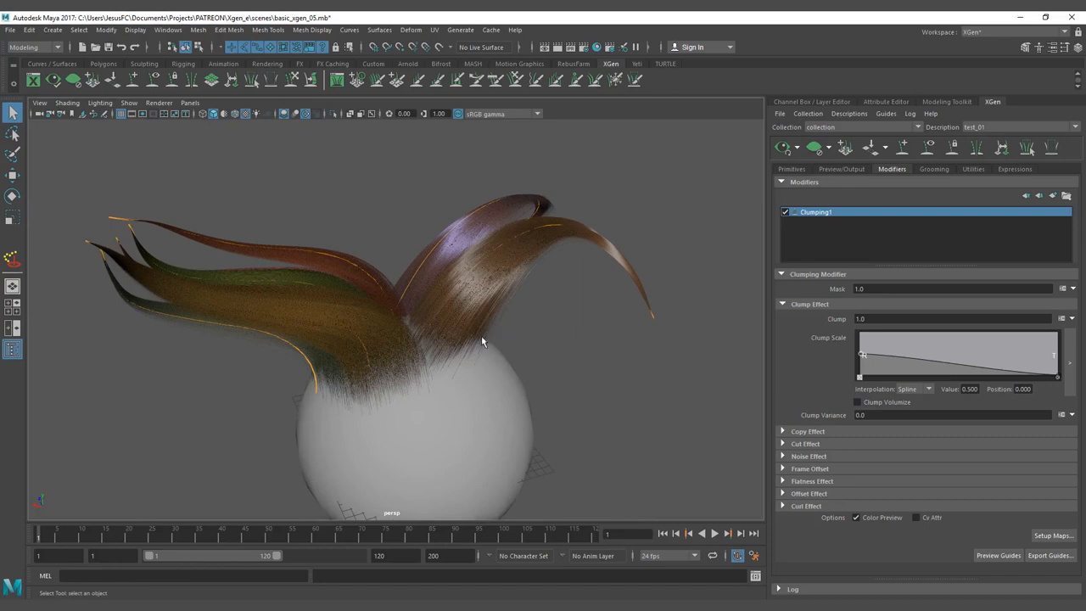
drag(484, 340, 546, 326)
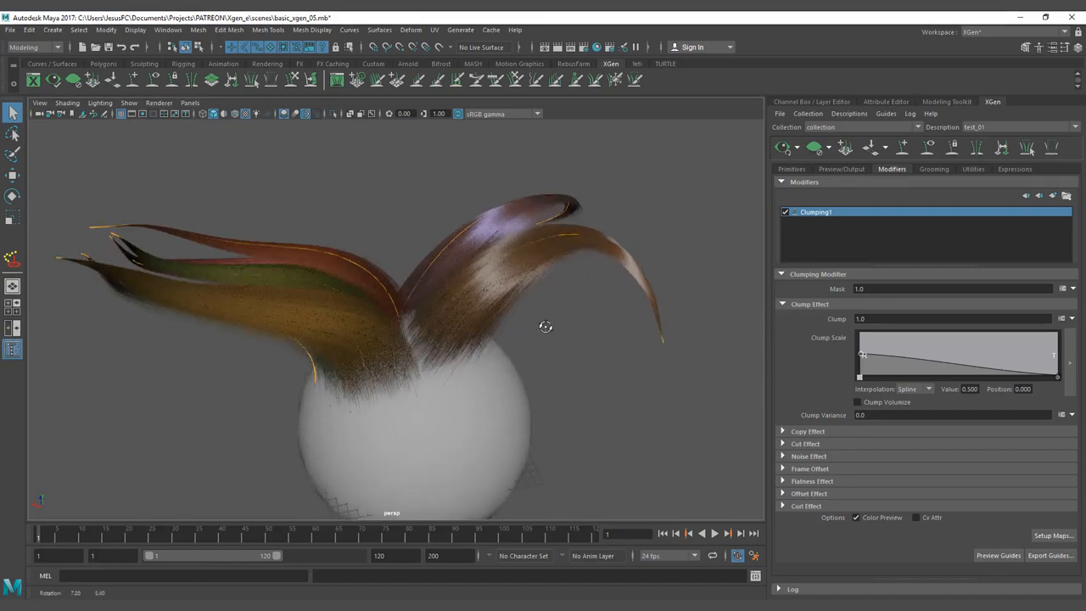
drag(546, 326, 265, 325)
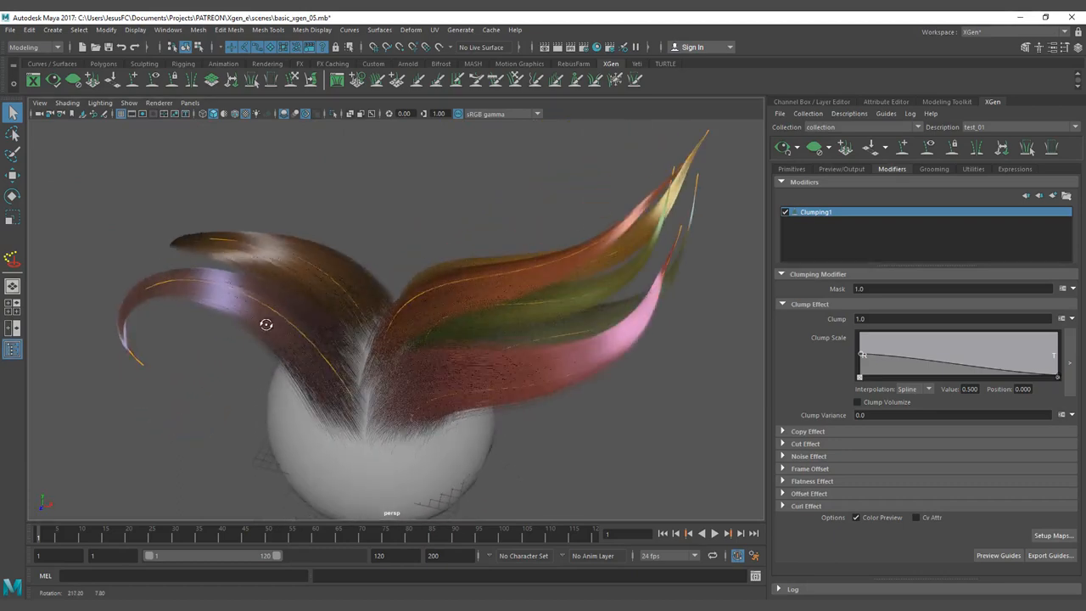
drag(265, 324, 352, 320)
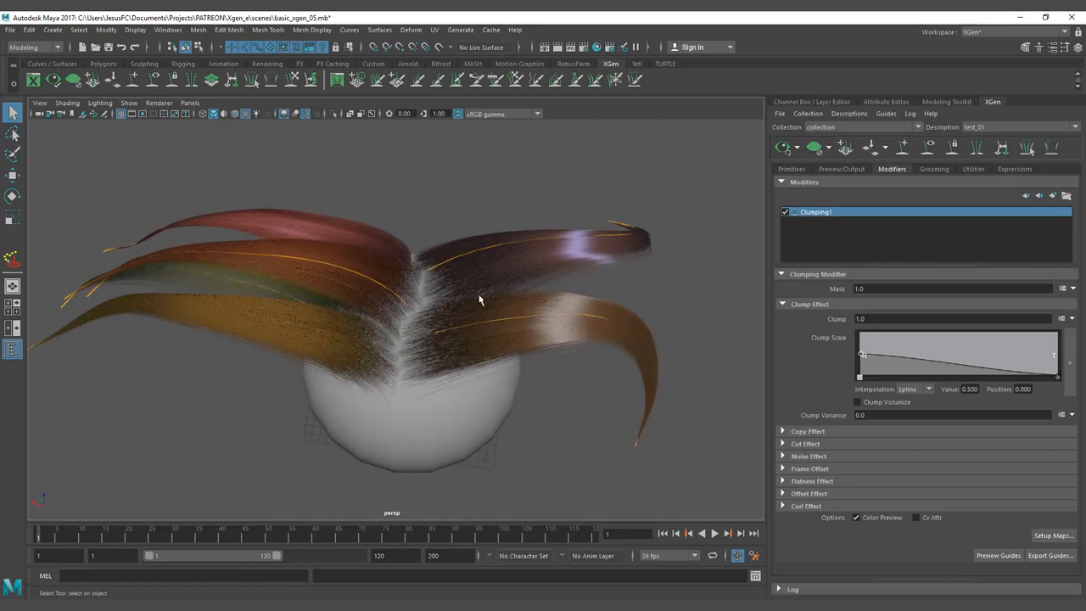
drag(480, 301, 497, 307)
text(.5)
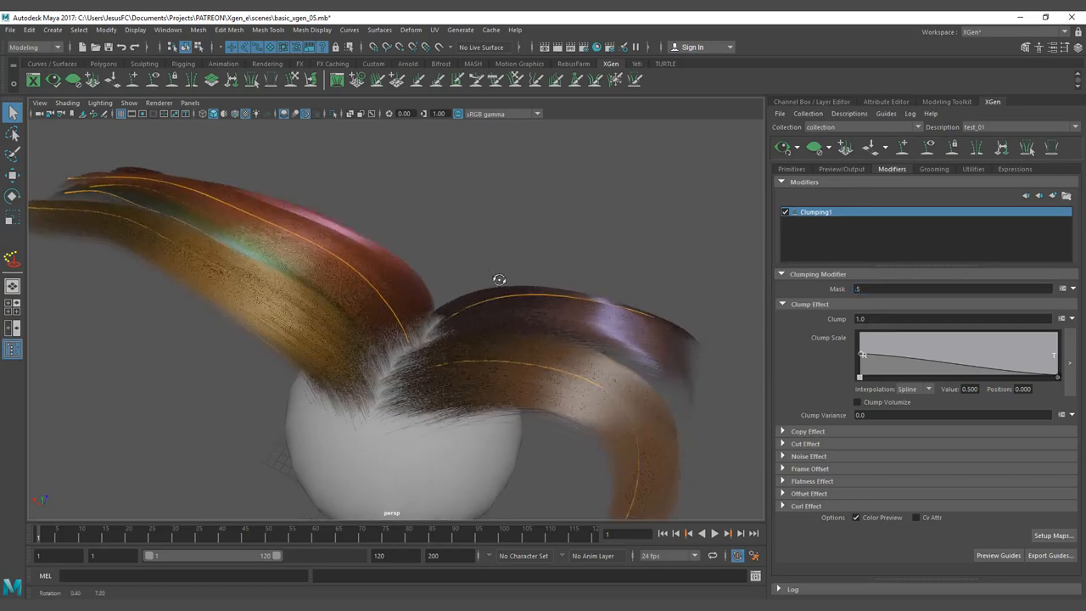
Step: Set the clumping mask back to 1 and open the Mask field's map menu
drag(500, 280, 497, 369)
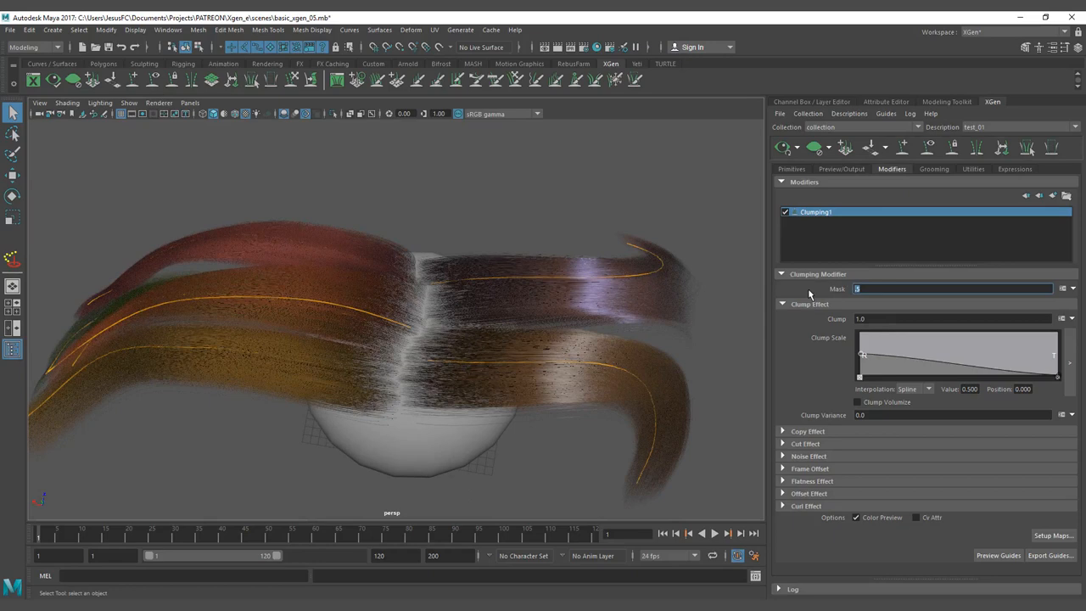
text(1)
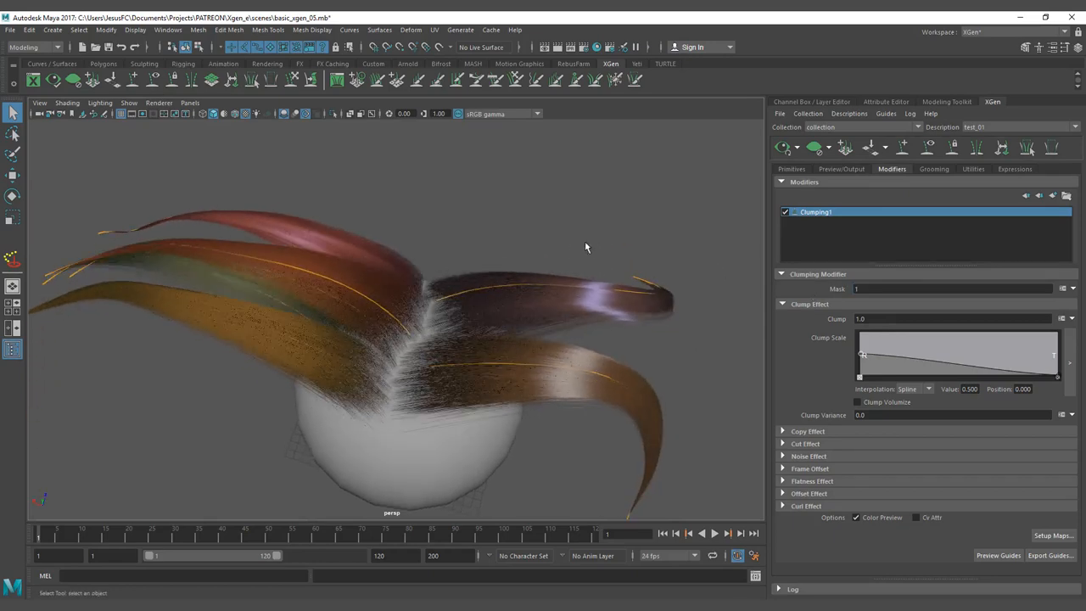
click(1074, 289)
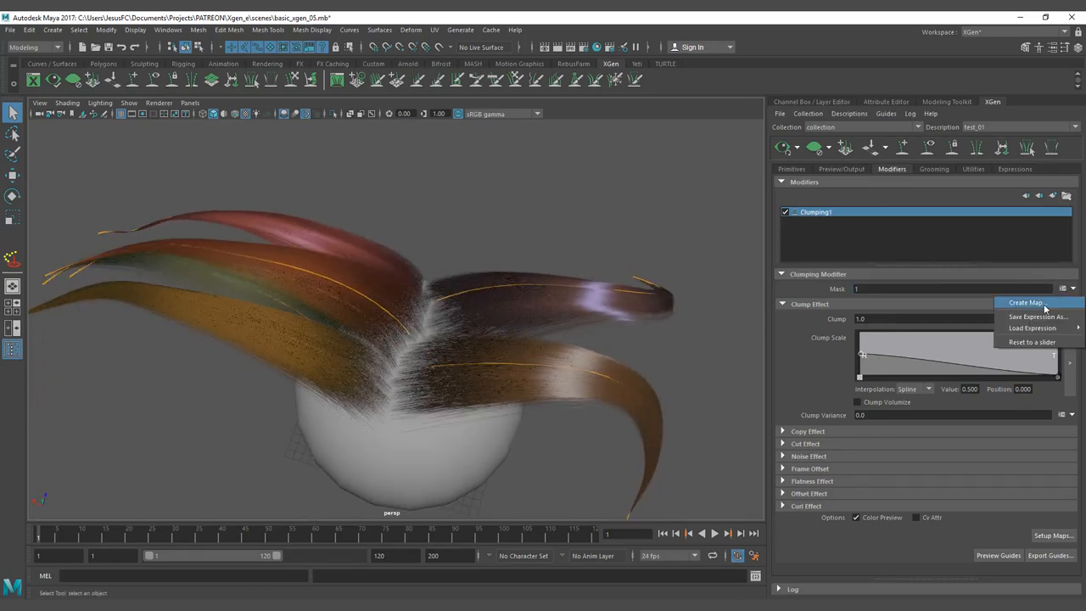
Step: Create a mask map named mask_clump_01 with a white start color
click(1026, 302)
text(mask_clump_)
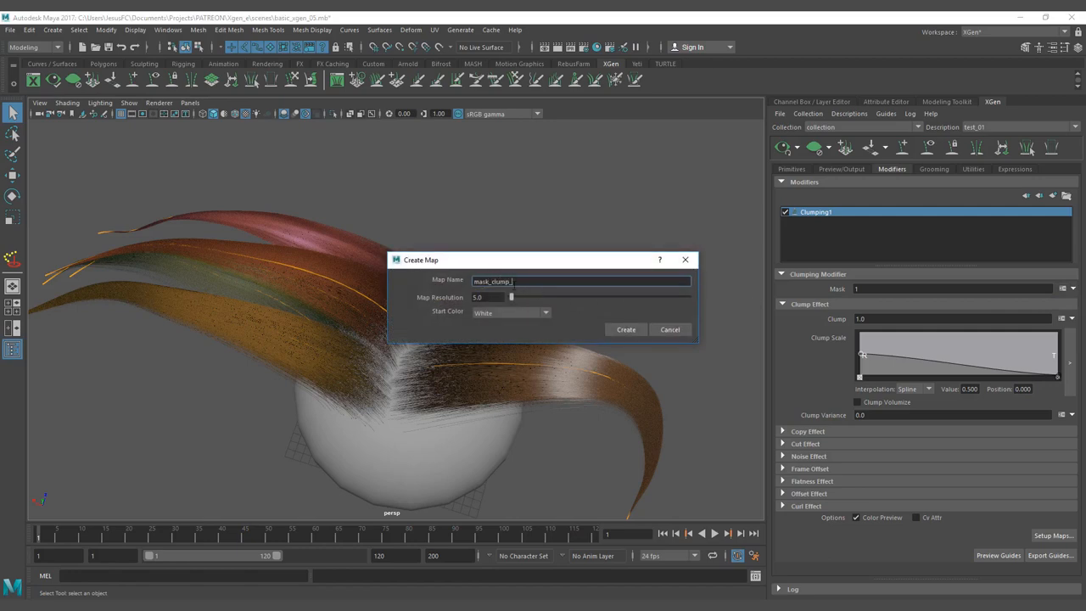
text(01)
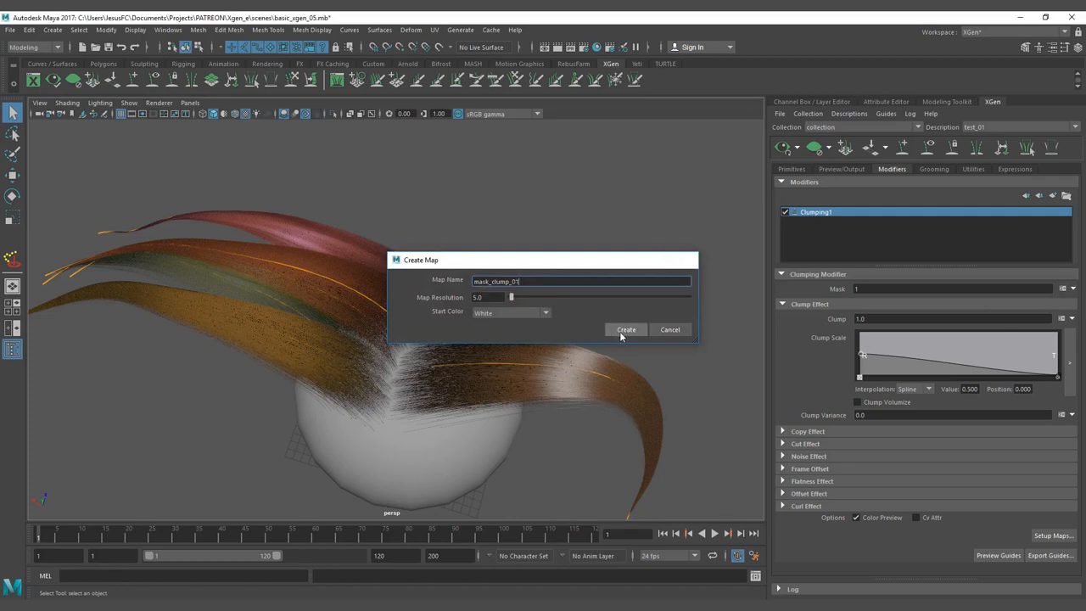
click(627, 329)
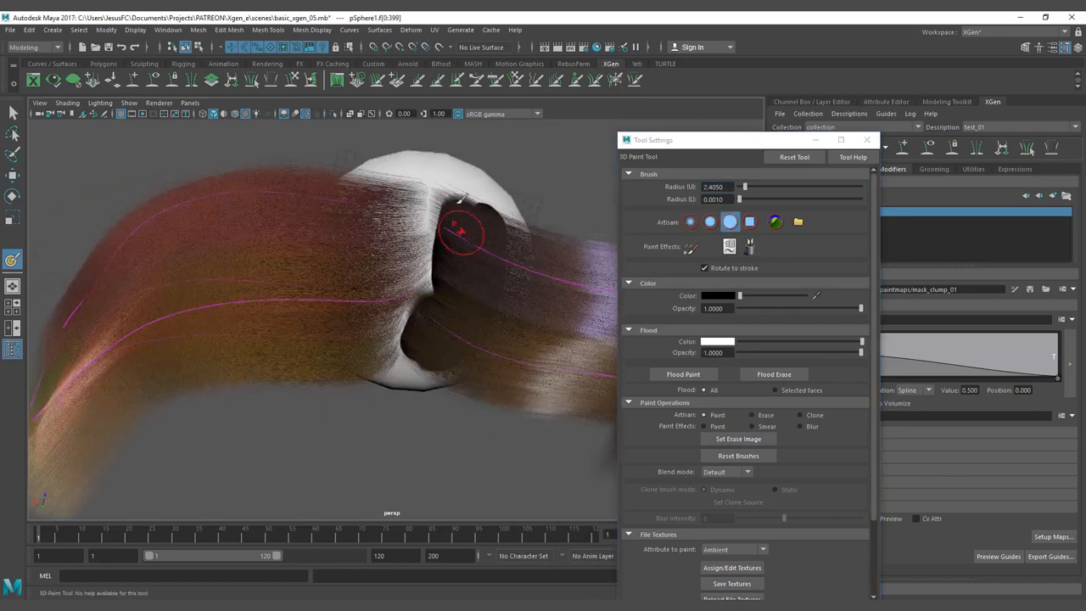
Step: Paint black over the top of the sphere and around the hair parting
drag(463, 230, 494, 280)
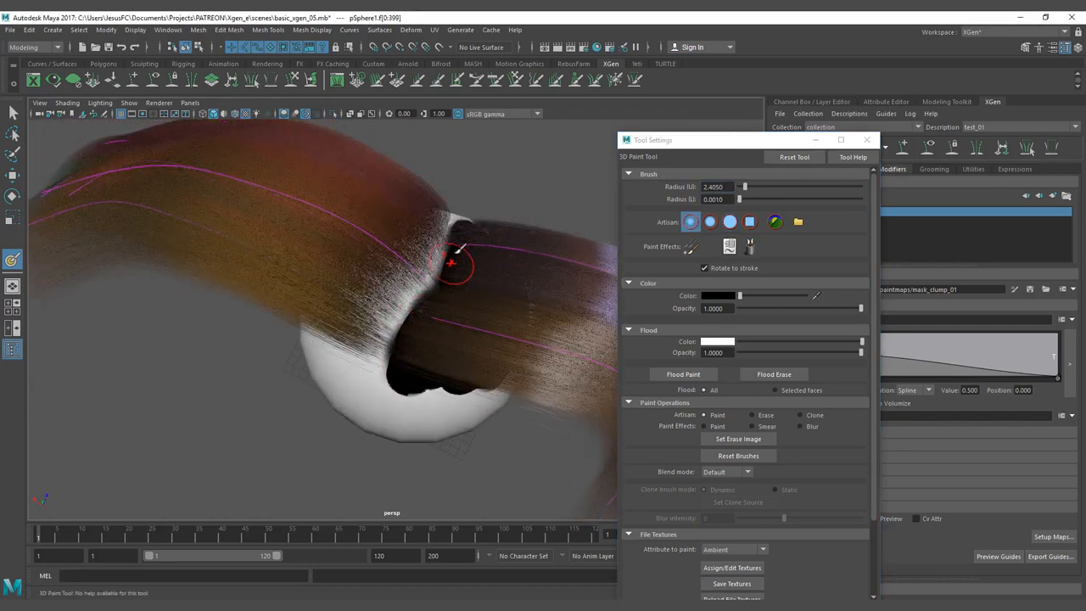
drag(450, 263, 416, 352)
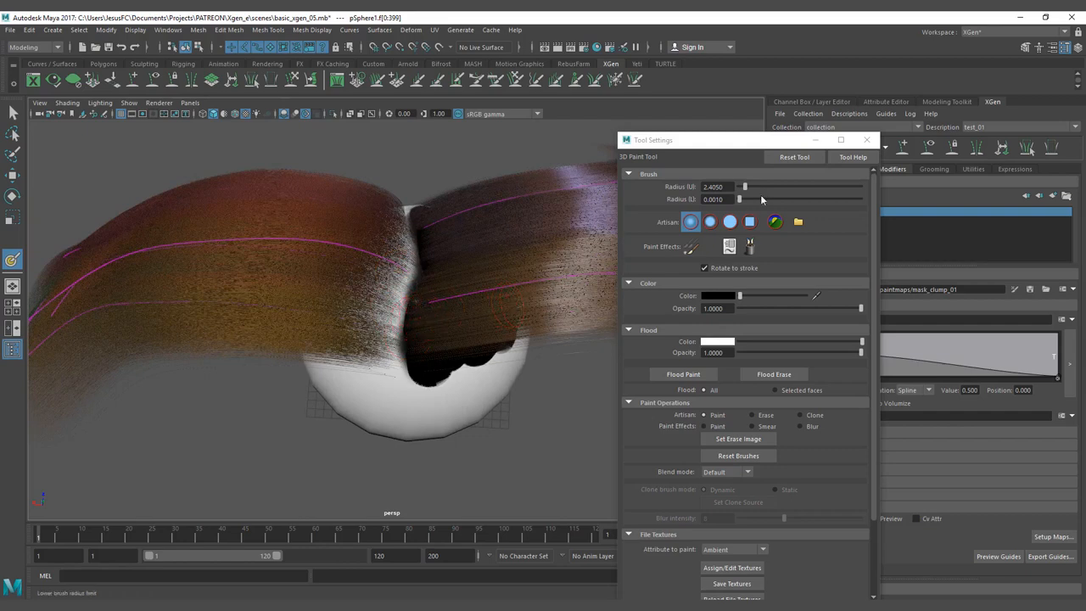
mouse_move(733, 568)
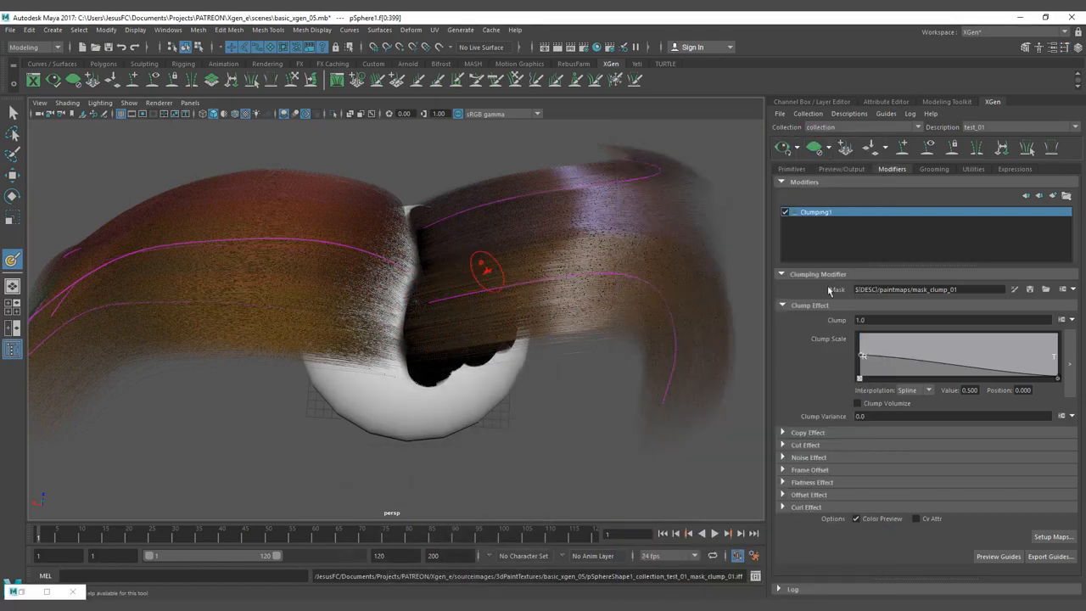
Step: Orbit around the sphere to review clumping under the painted black patch
drag(486, 270, 462, 276)
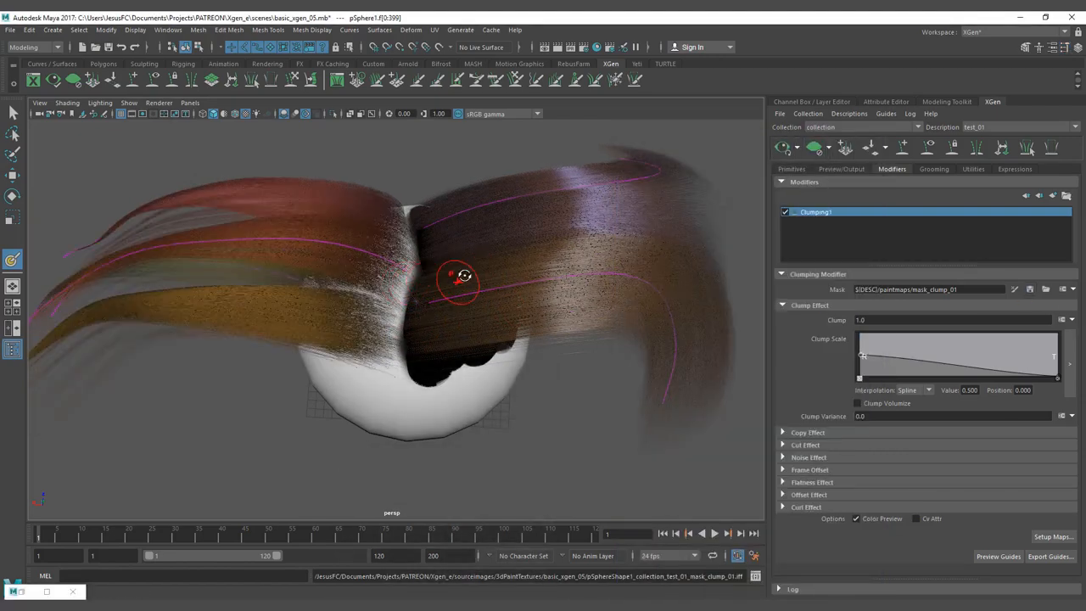
drag(464, 274, 448, 219)
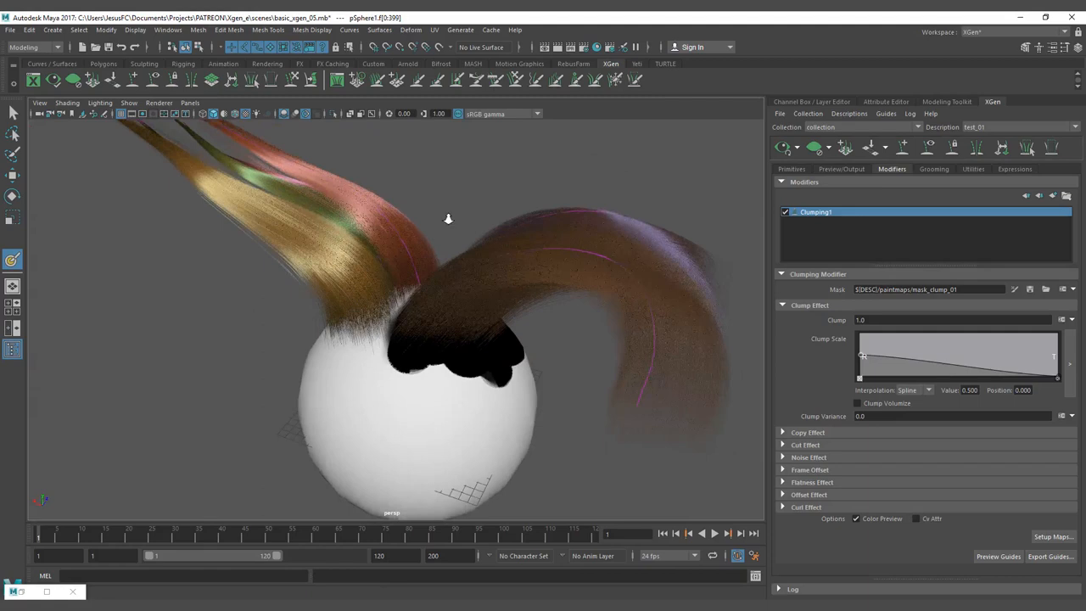
drag(448, 219, 409, 329)
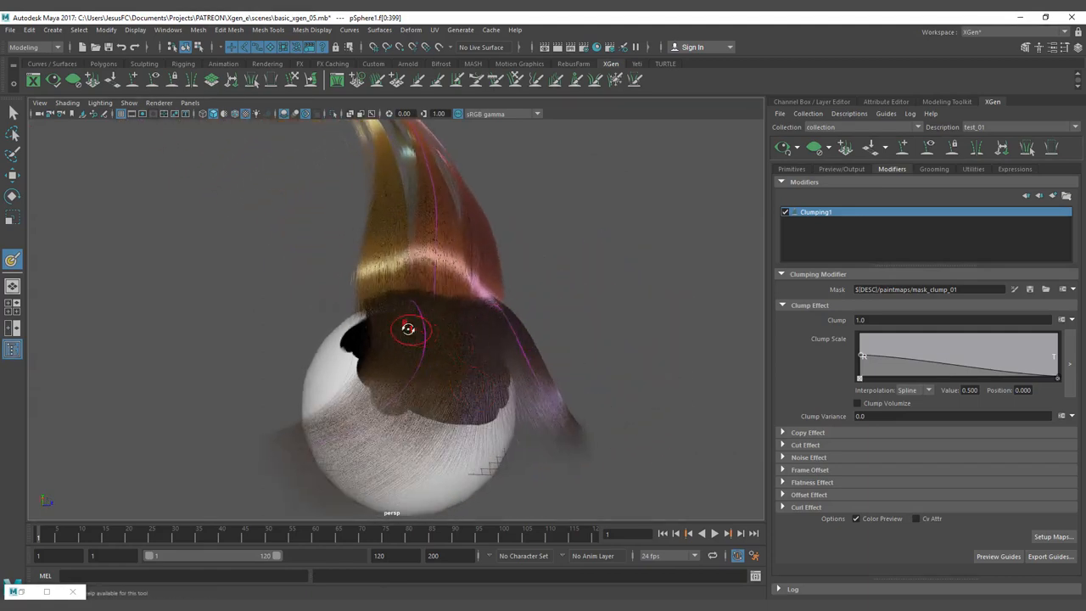
drag(408, 329, 467, 314)
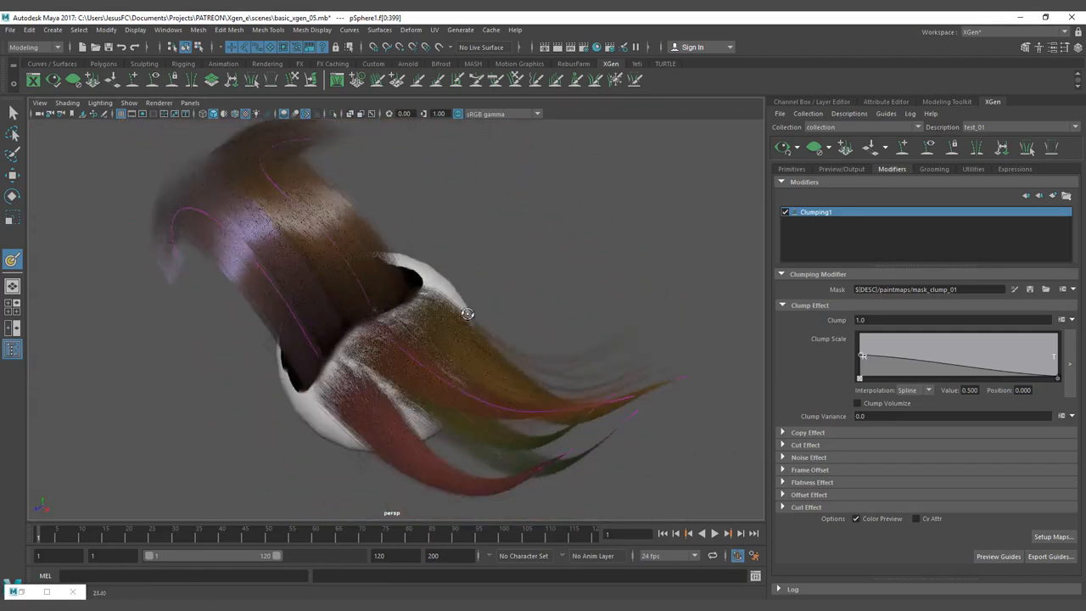
drag(468, 315, 285, 306)
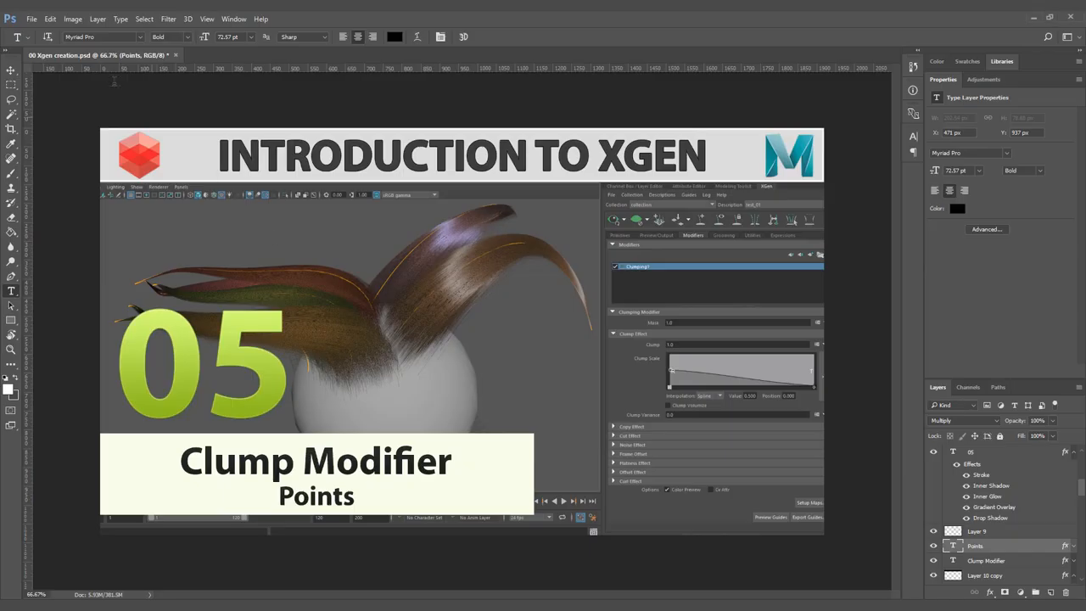
Step: Open the 02.png hair render from the images test 02 folder
click(31, 18)
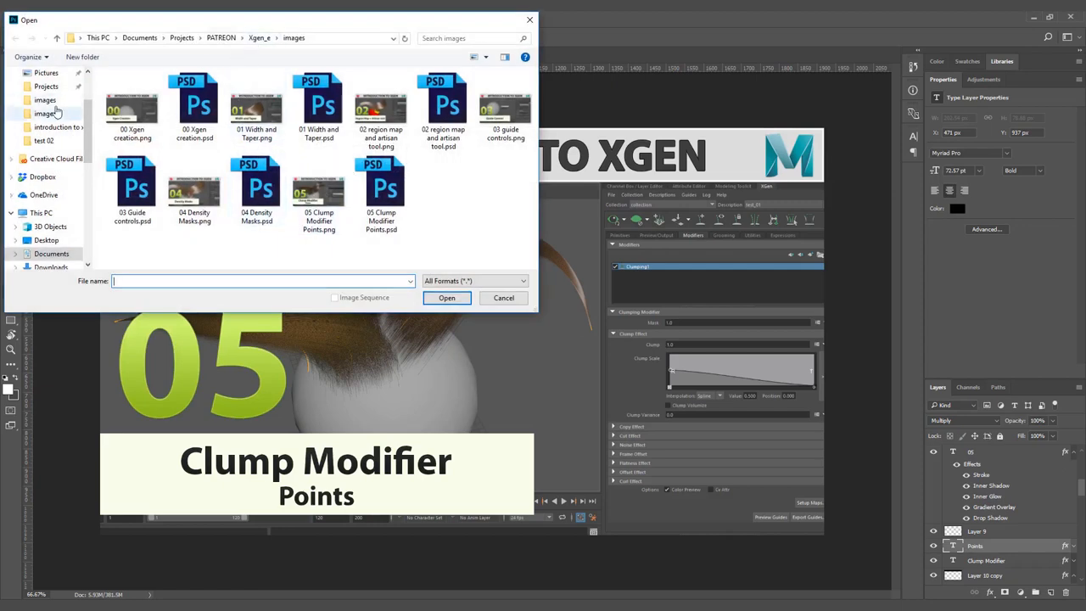
click(45, 99)
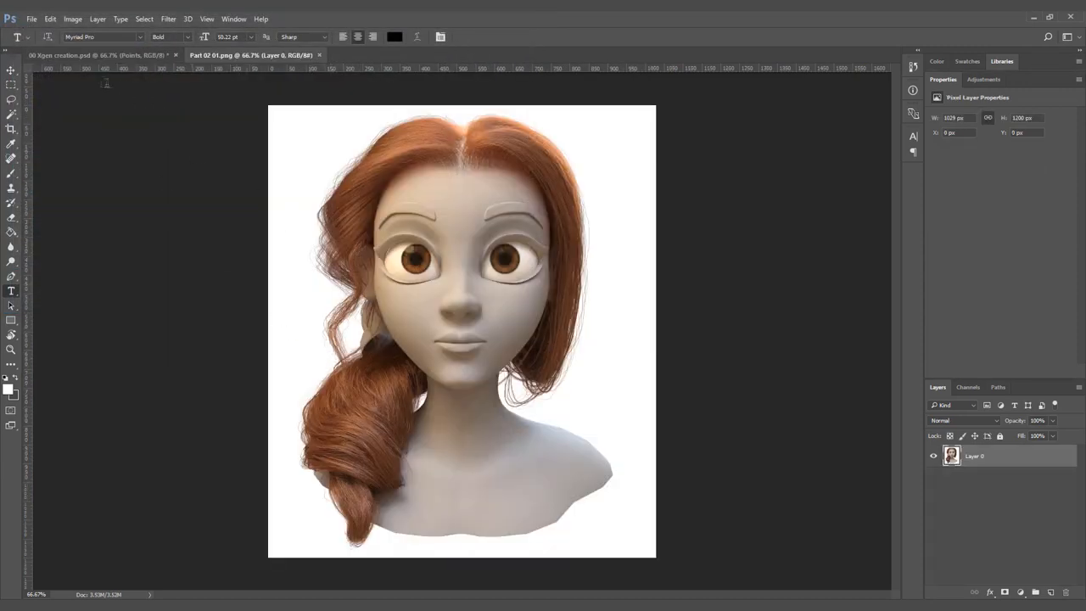
click(32, 19)
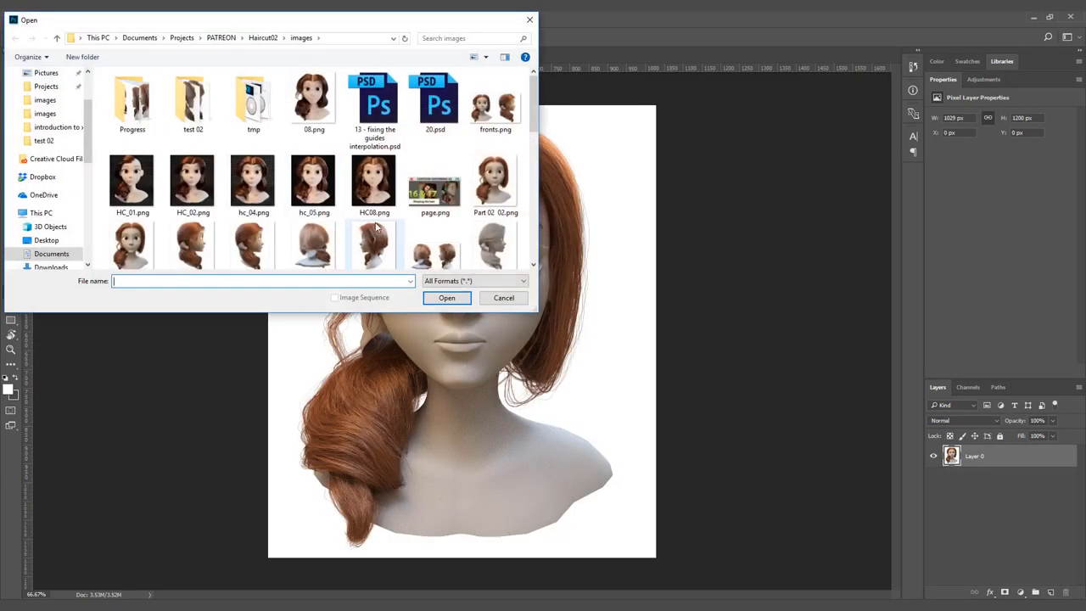
scroll(down, 3)
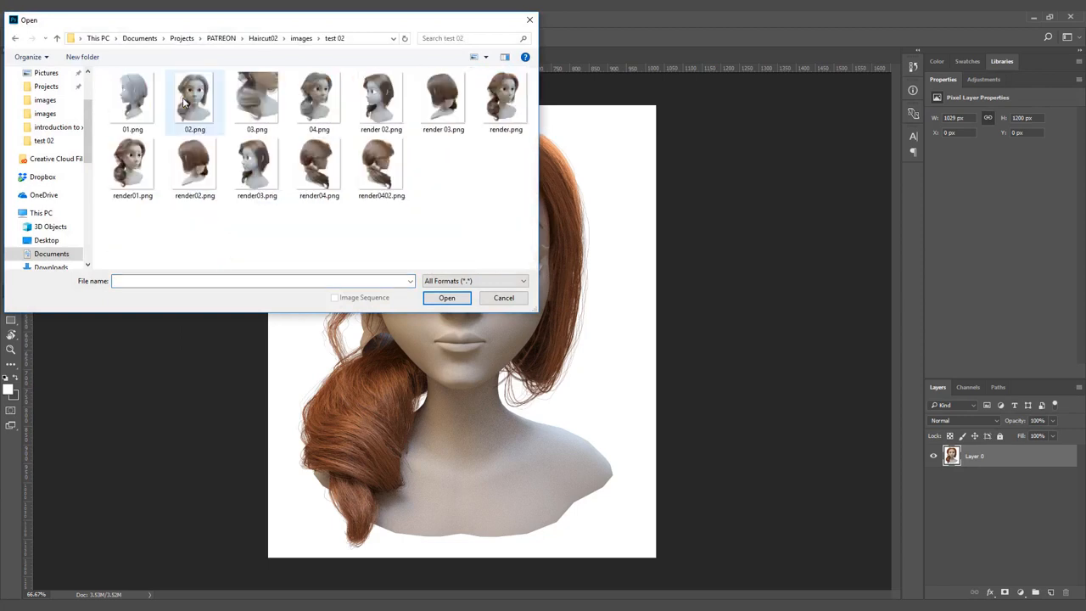
click(133, 161)
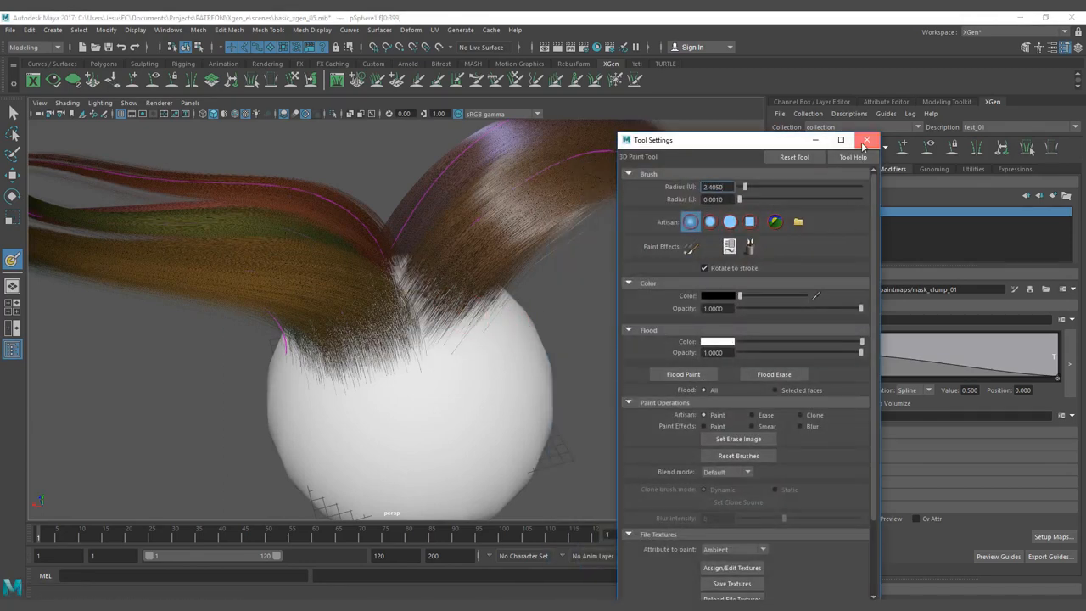
Step: Close the 3D Paint settings and reset the clumping mask map to a slider value
click(866, 139)
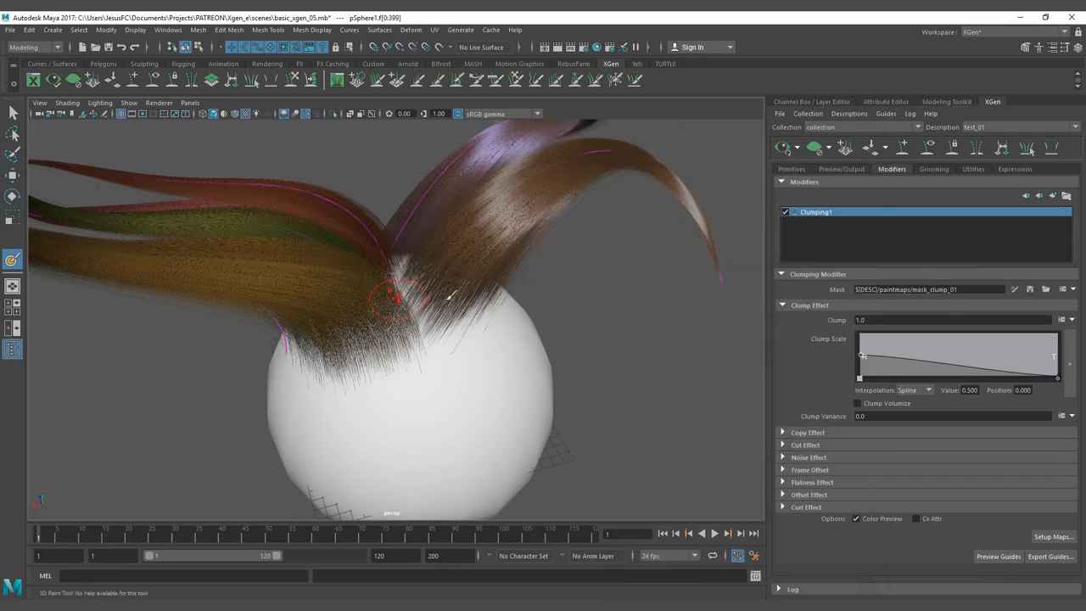
drag(399, 297, 406, 296)
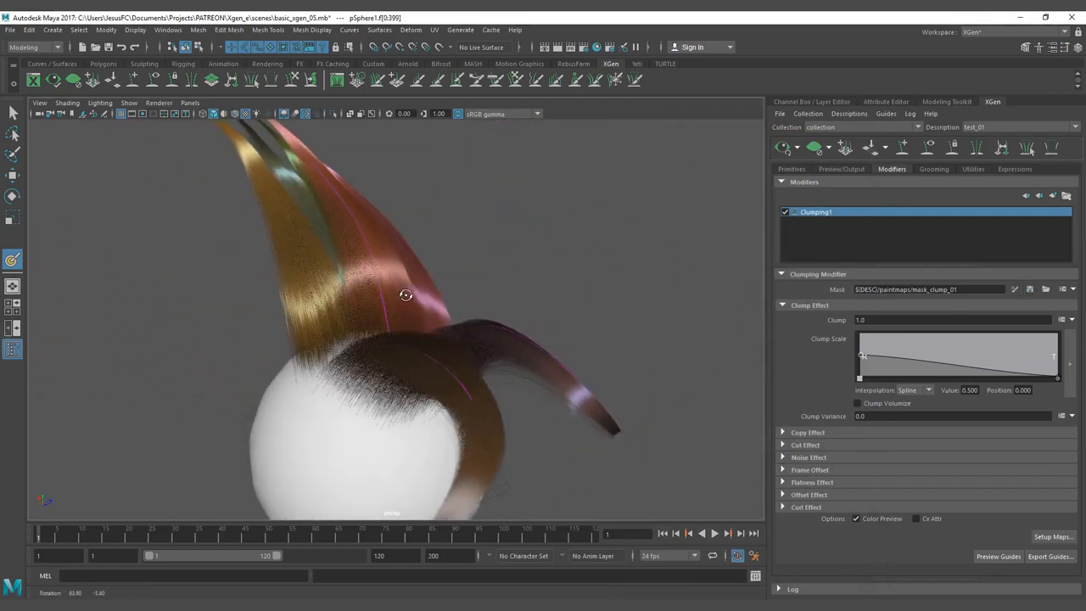
click(1073, 288)
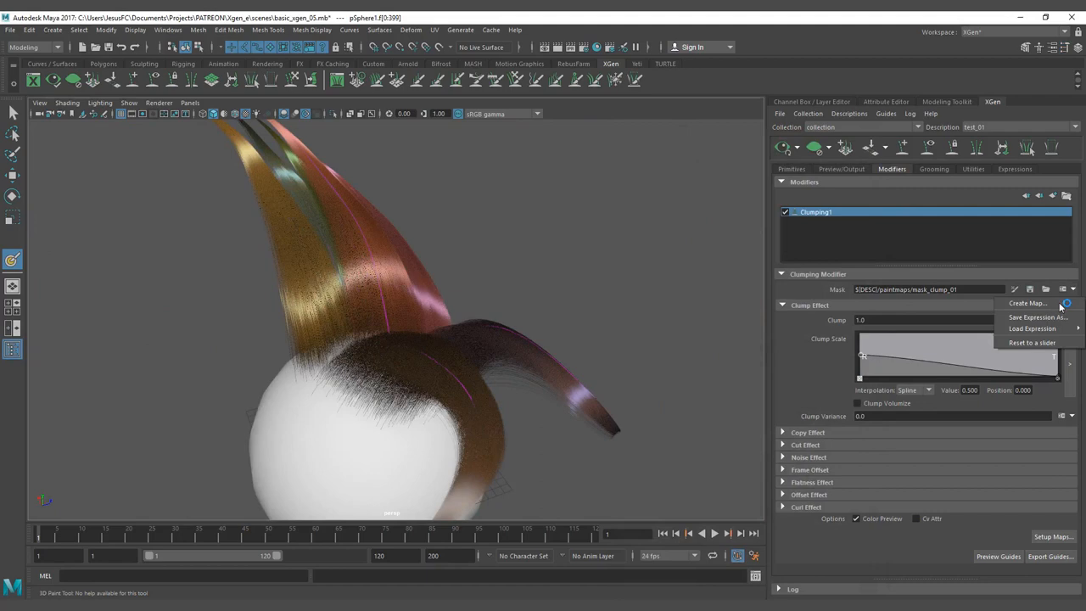
click(1032, 342)
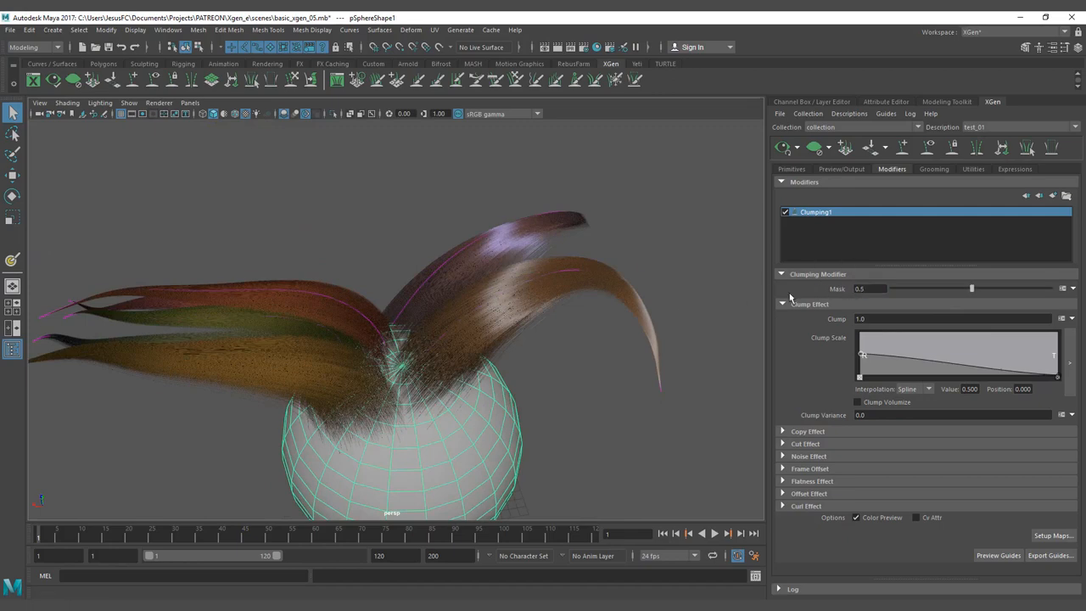
Step: Raise the clumping mask to 1.0, then check the Primitives tab and return to Modifiers
drag(972, 288, 998, 288)
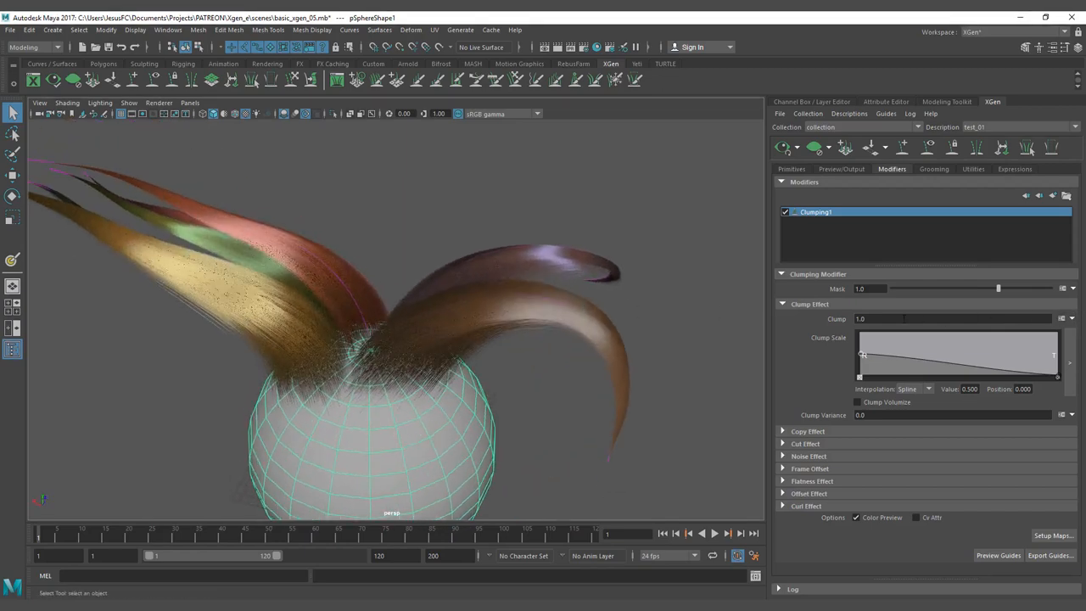
click(1072, 318)
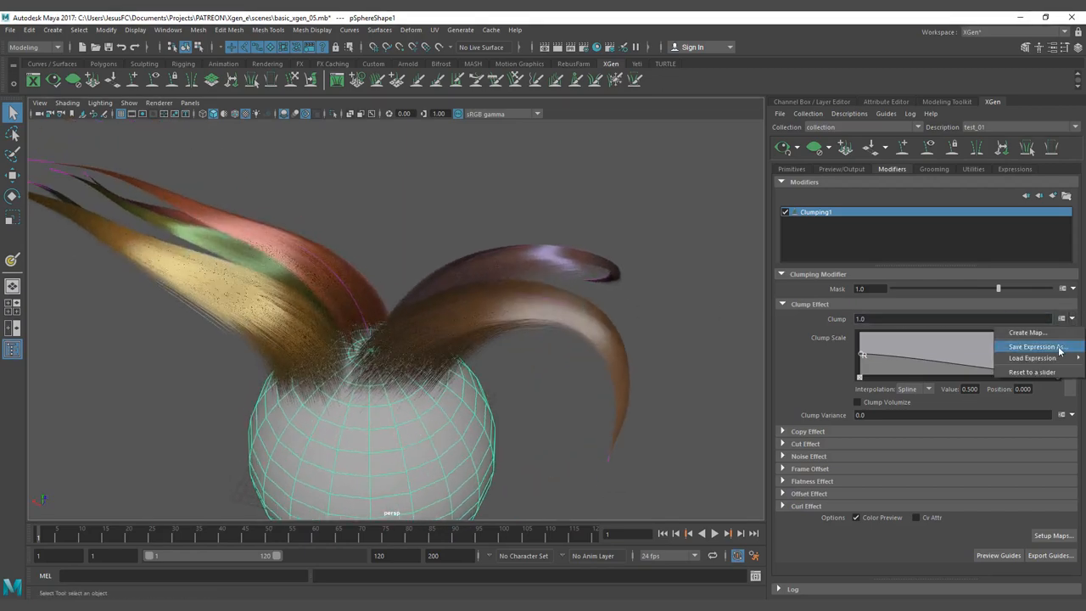
mouse_move(1034, 332)
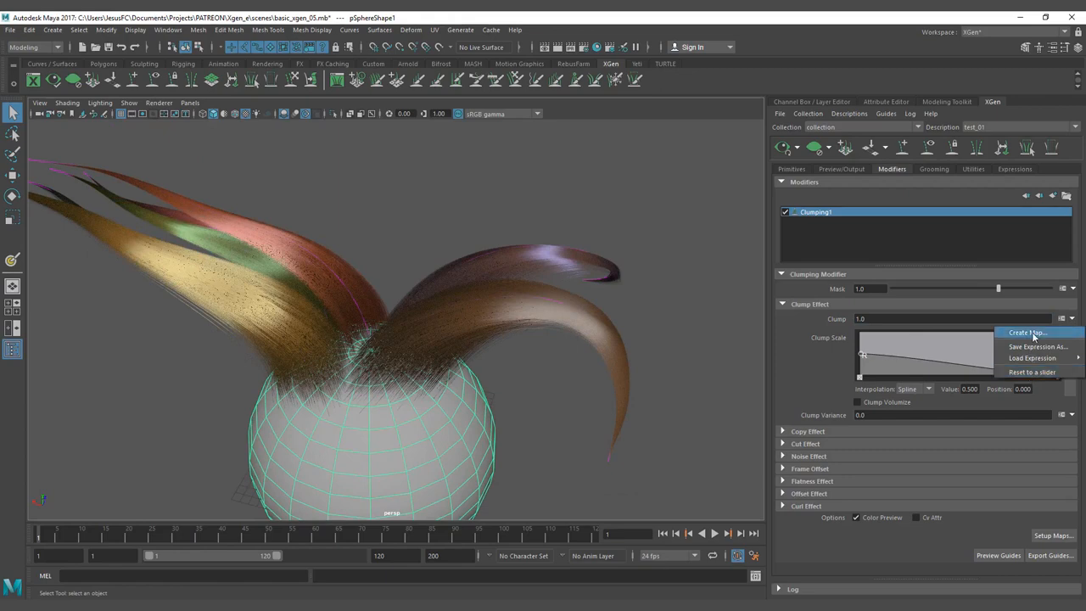
click(1028, 332)
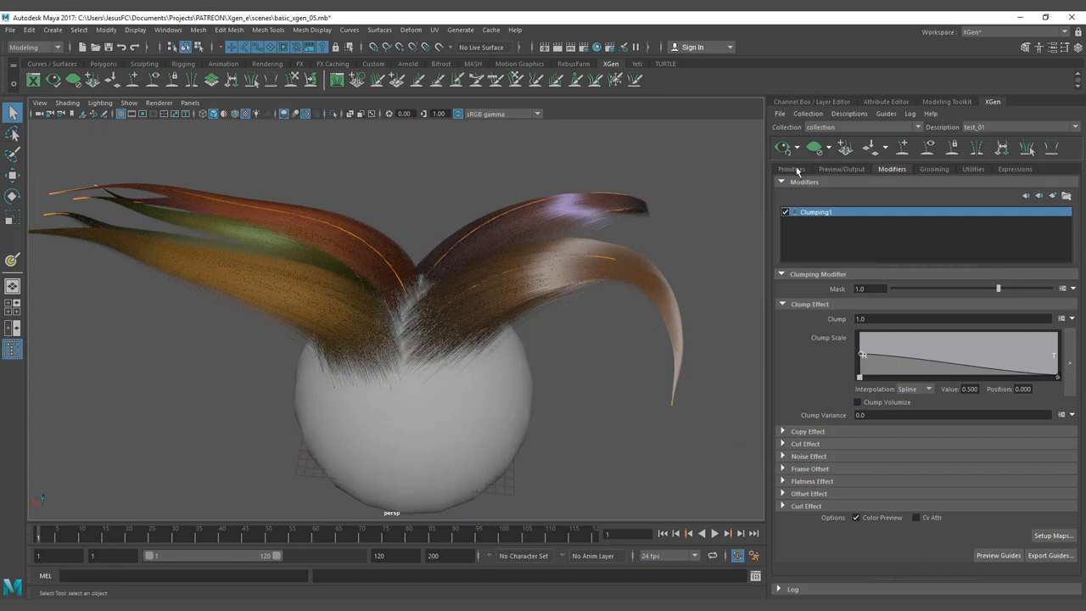
click(792, 169)
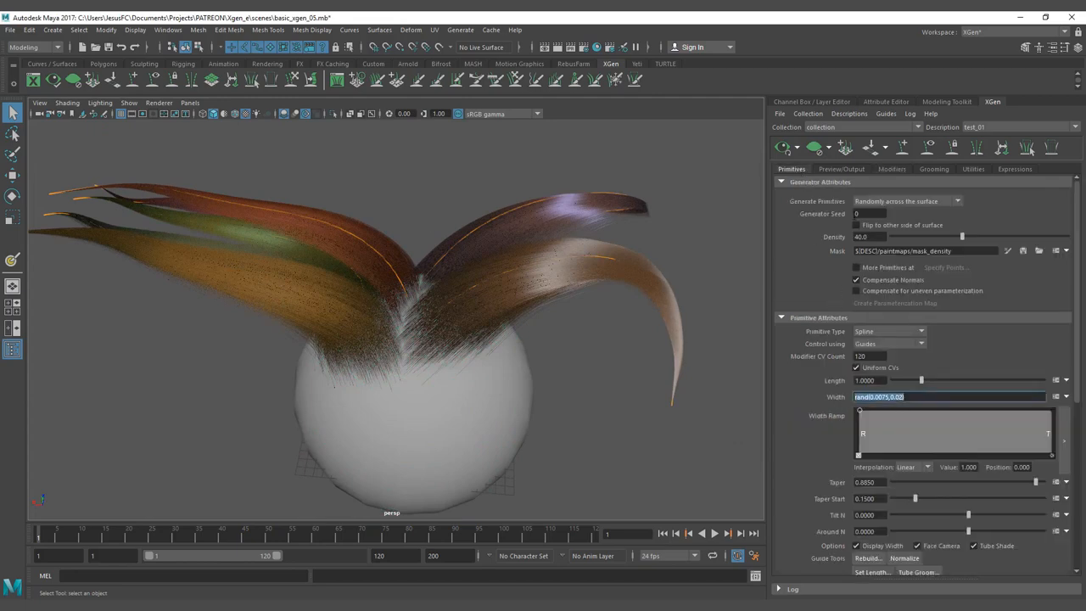
click(891, 169)
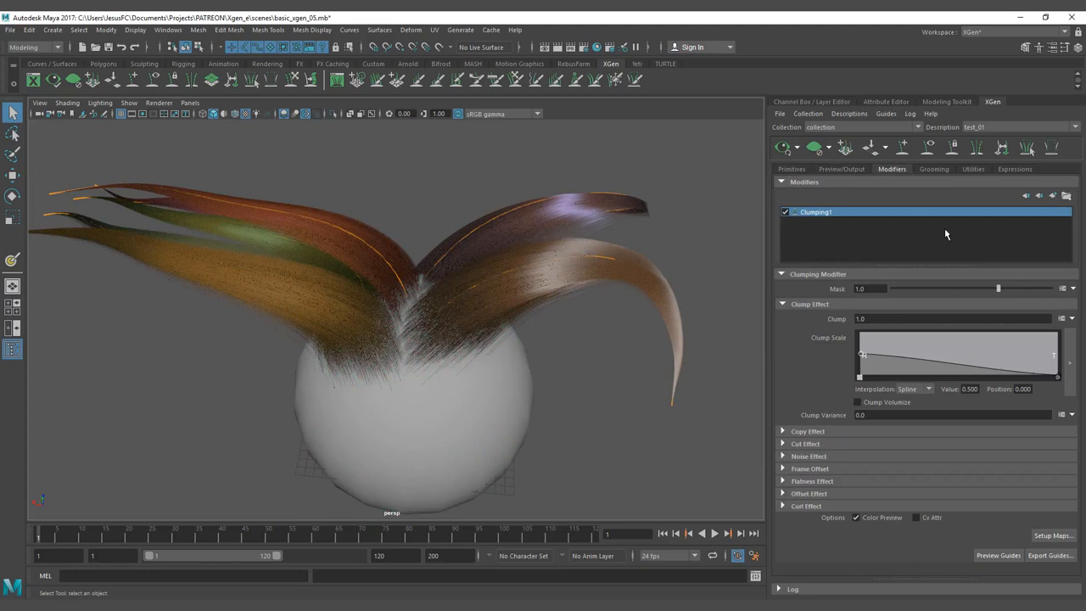
mouse_move(841, 321)
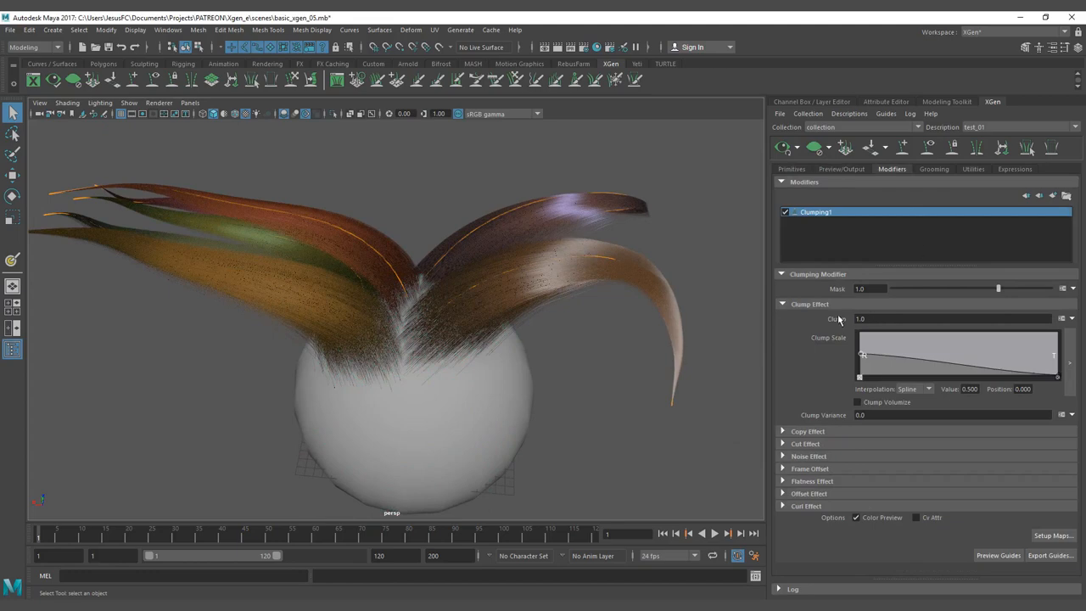
mouse_move(615, 305)
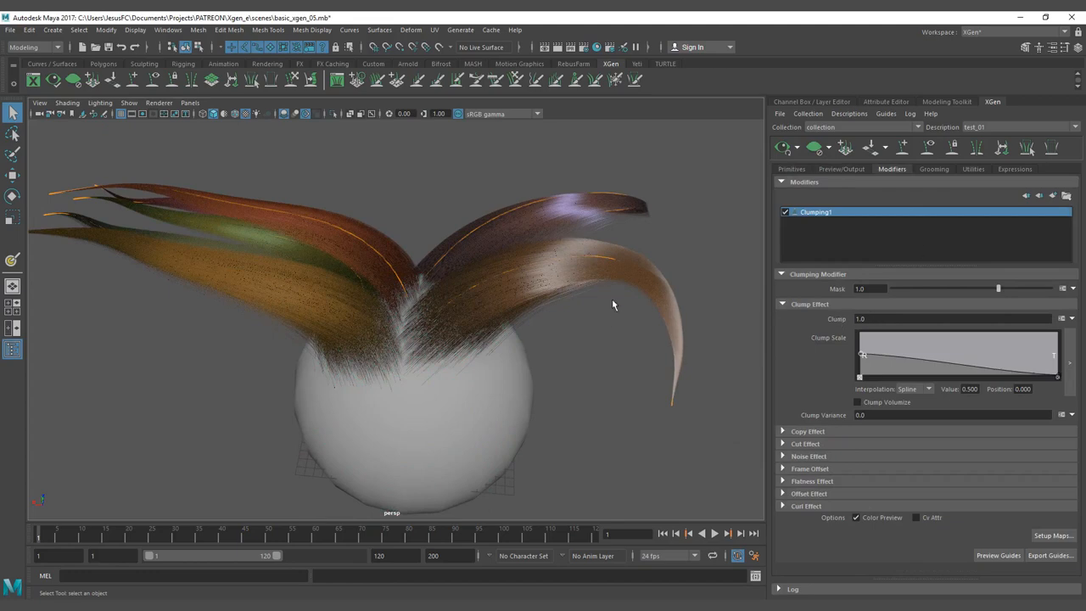
mouse_move(625, 313)
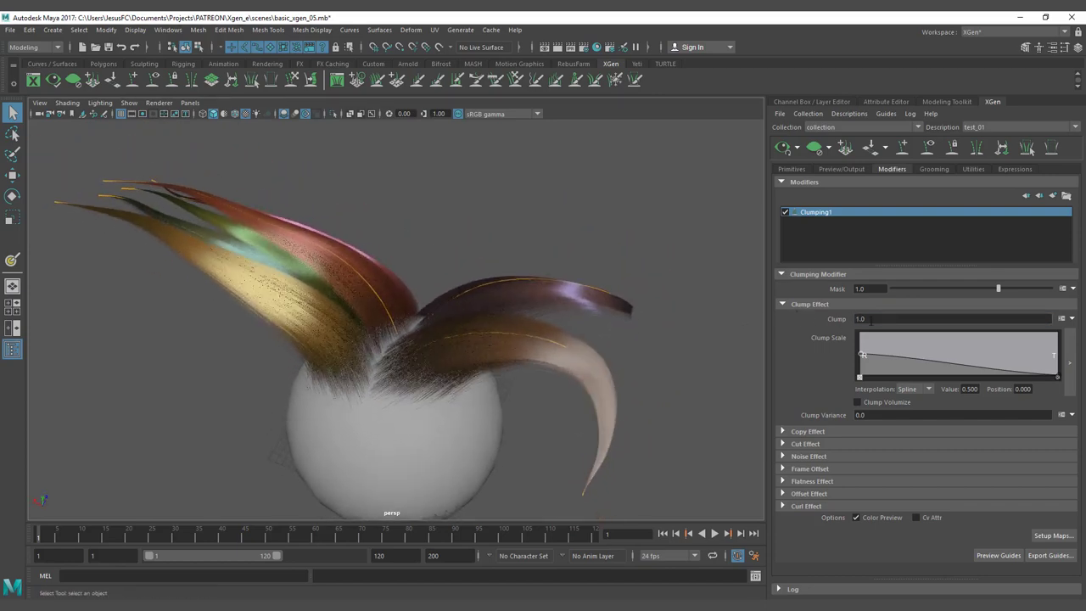
Step: Select the Clump field's value
triple_click(953, 318)
text(1)
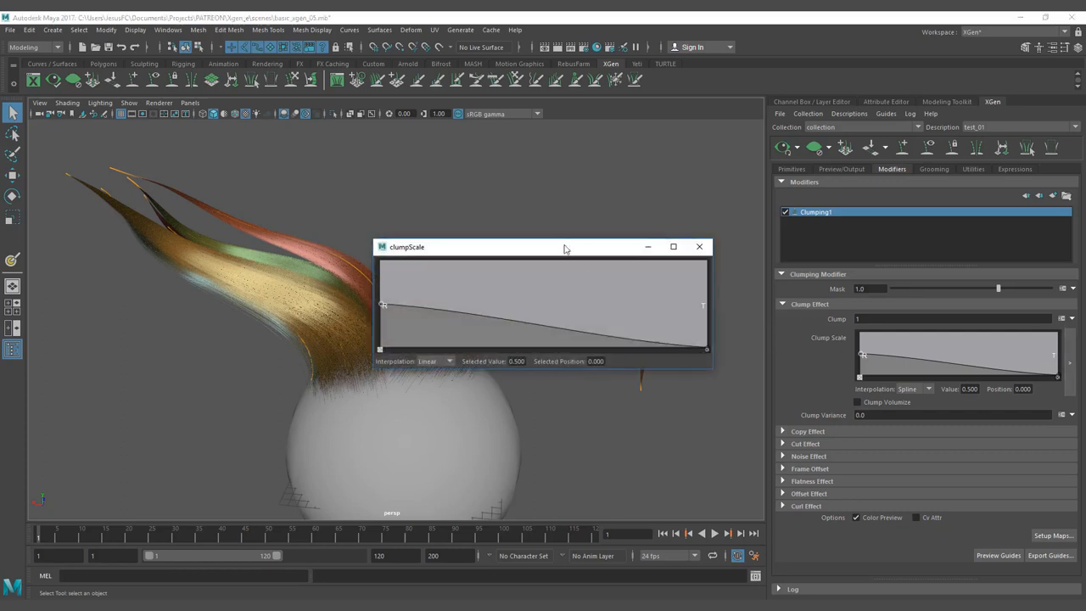
Step: Move the clumpScale ramp editor window higher up the screen
drag(565, 247, 590, 122)
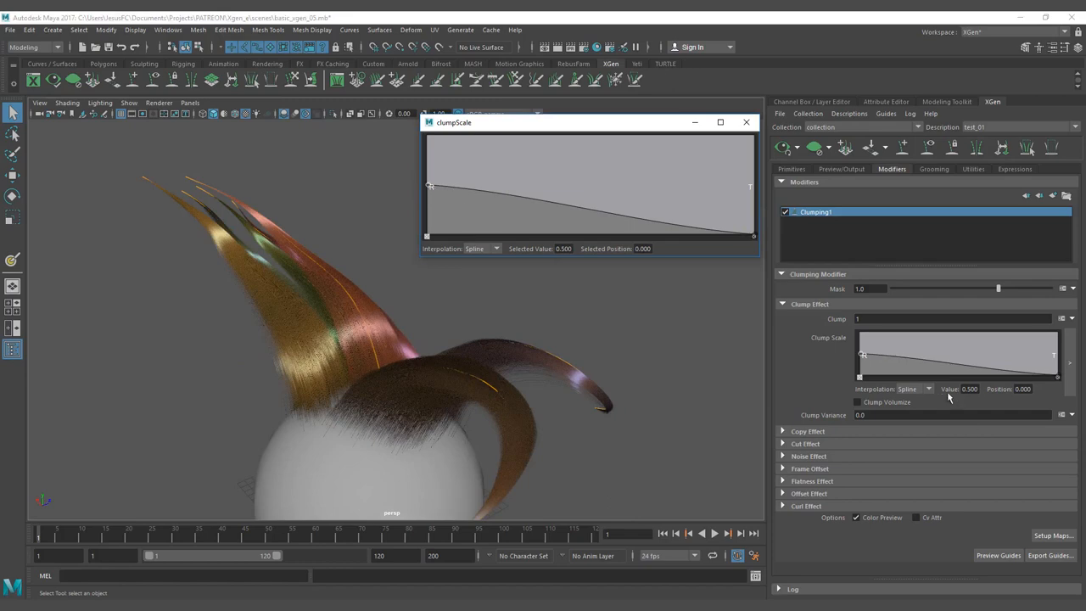
mouse_move(486, 197)
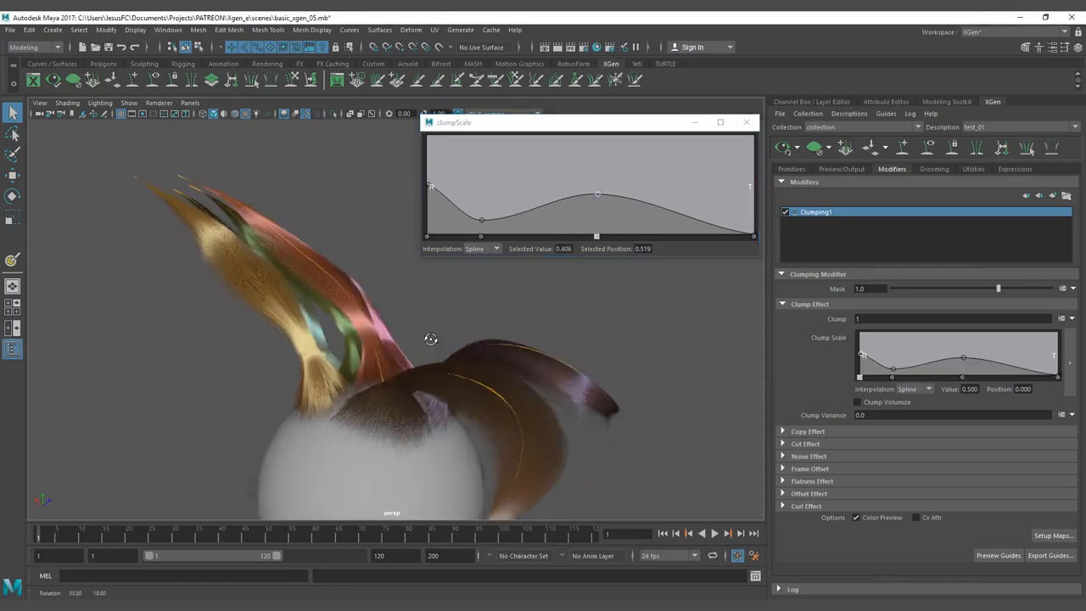
Step: Orbit around the sphere to compare the current clump shapes
drag(431, 340, 326, 375)
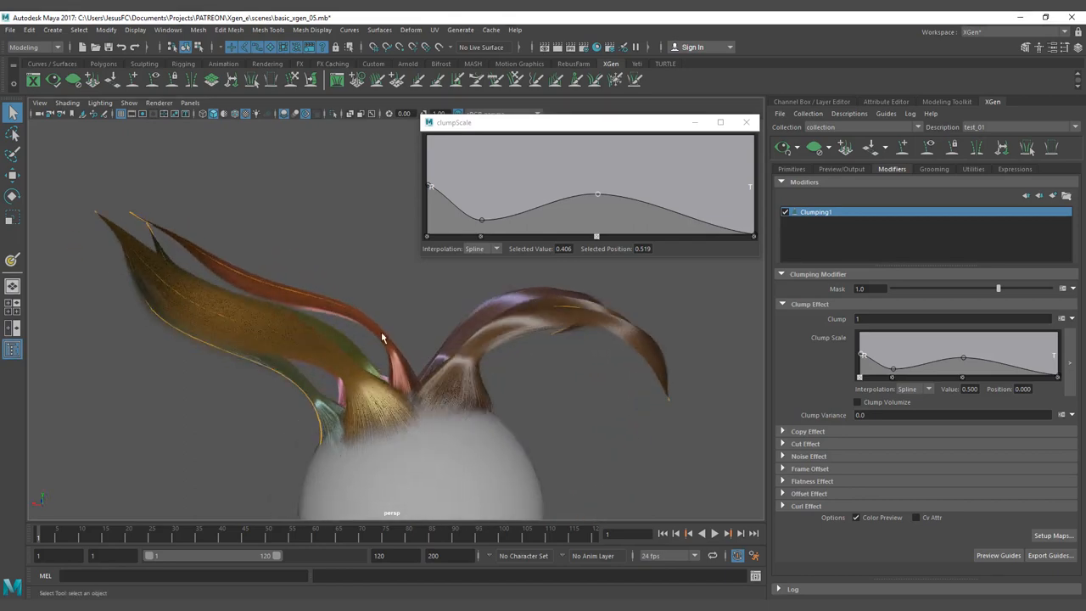
mouse_move(347, 372)
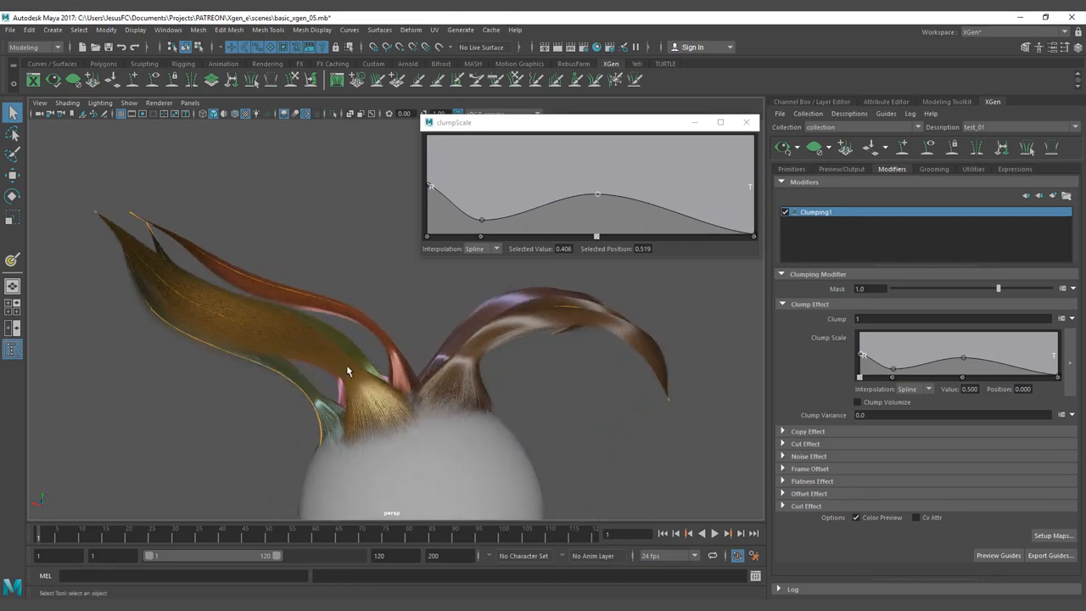
mouse_move(358, 390)
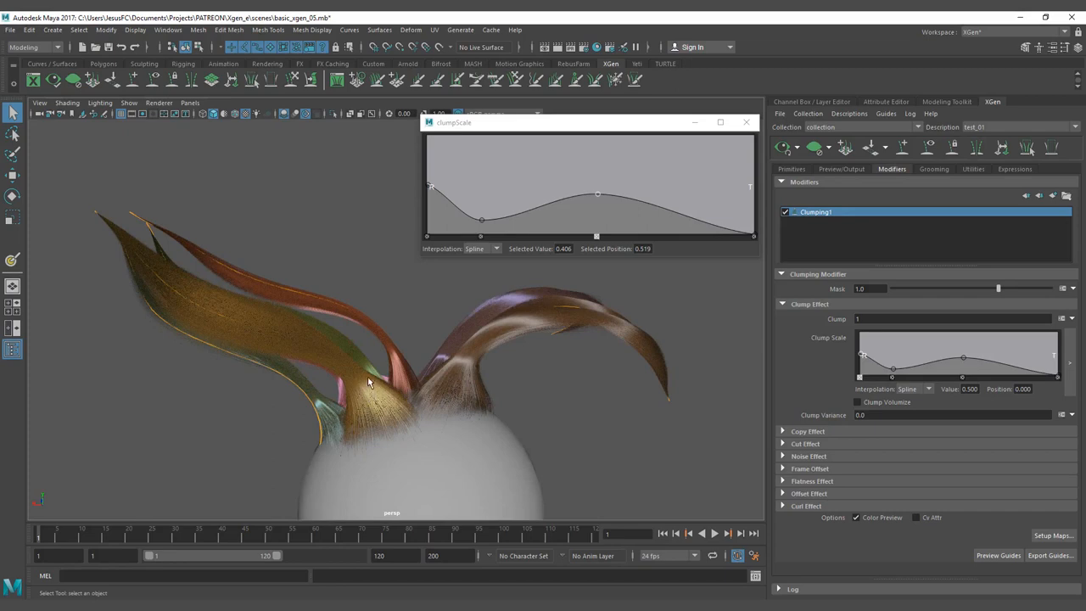
drag(370, 383, 291, 389)
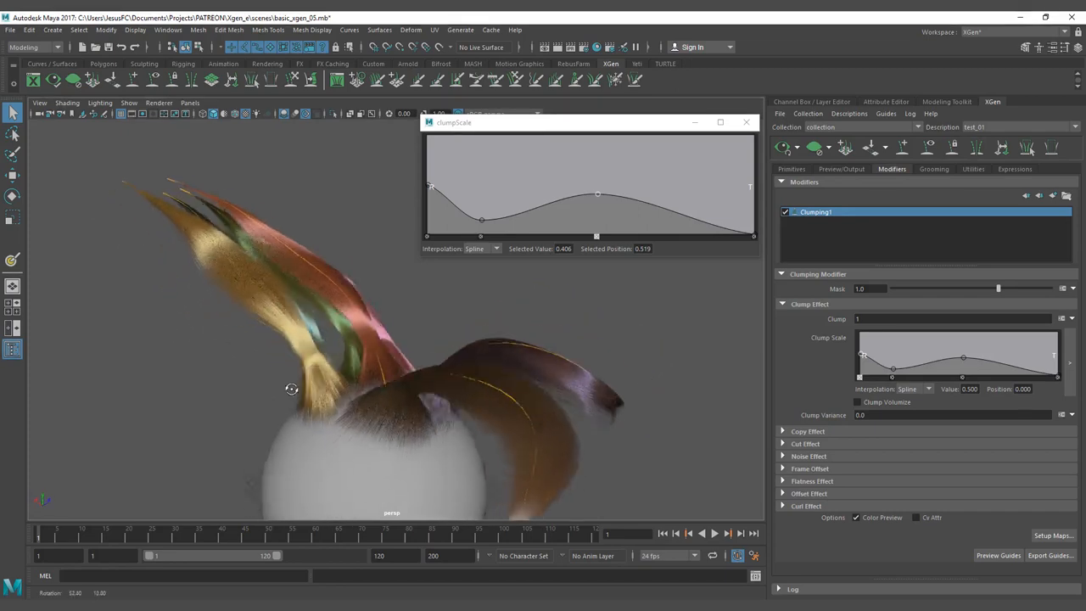
drag(291, 388, 405, 346)
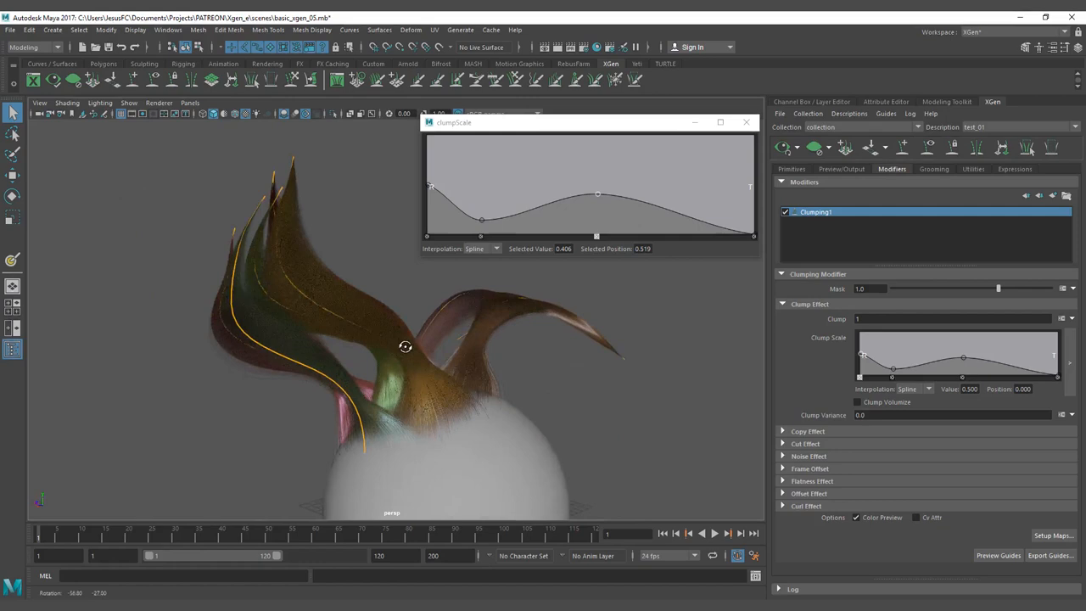
drag(405, 346, 547, 343)
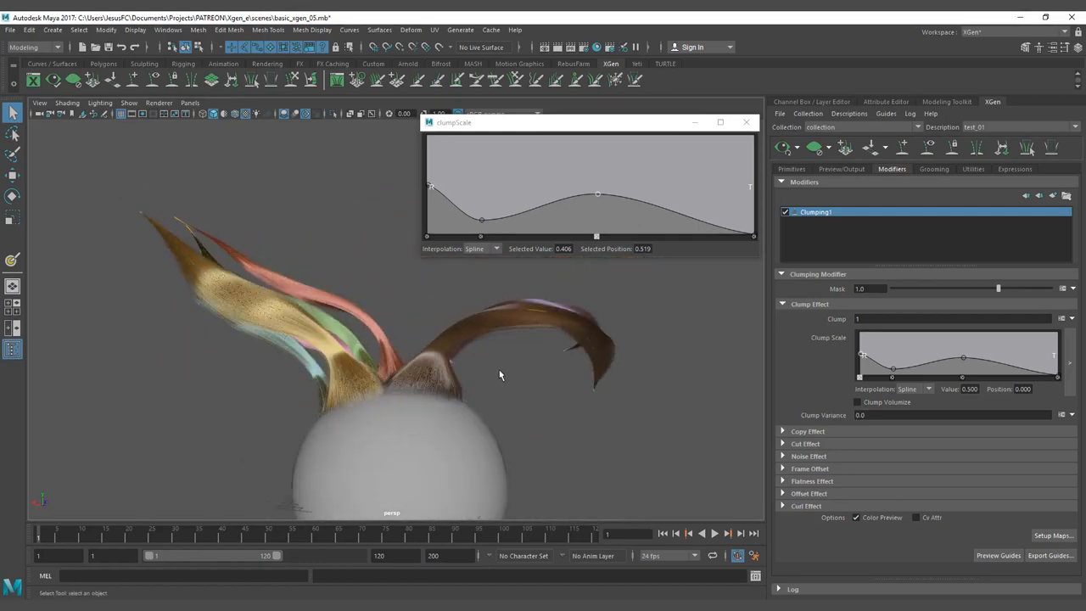
drag(598, 194, 753, 200)
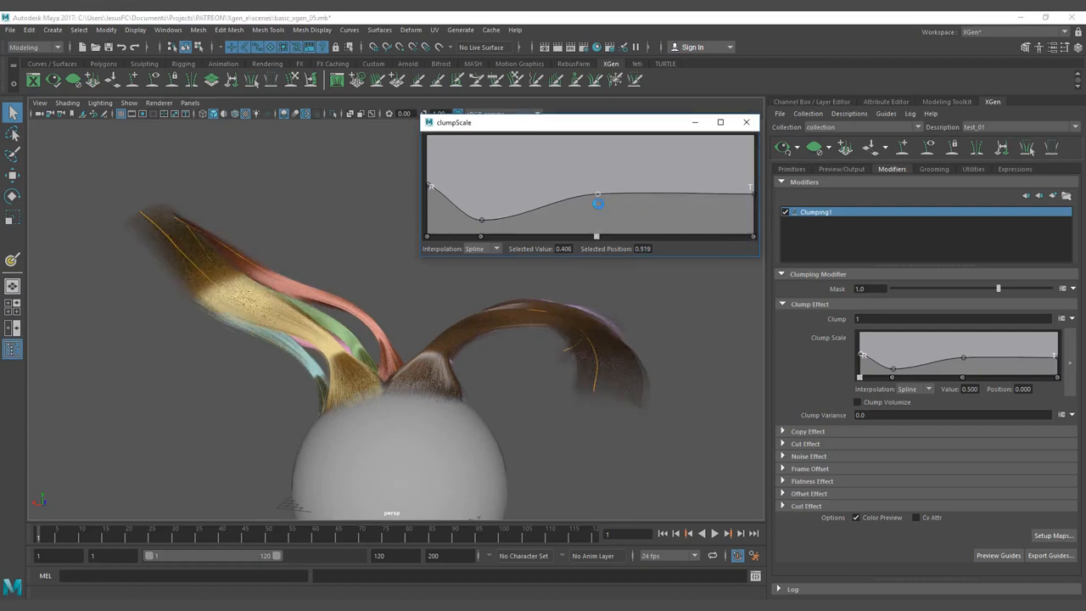
Step: Pull down and remove the middle Clump Scale ramp point, dropping the tip end to 0
drag(599, 203, 600, 236)
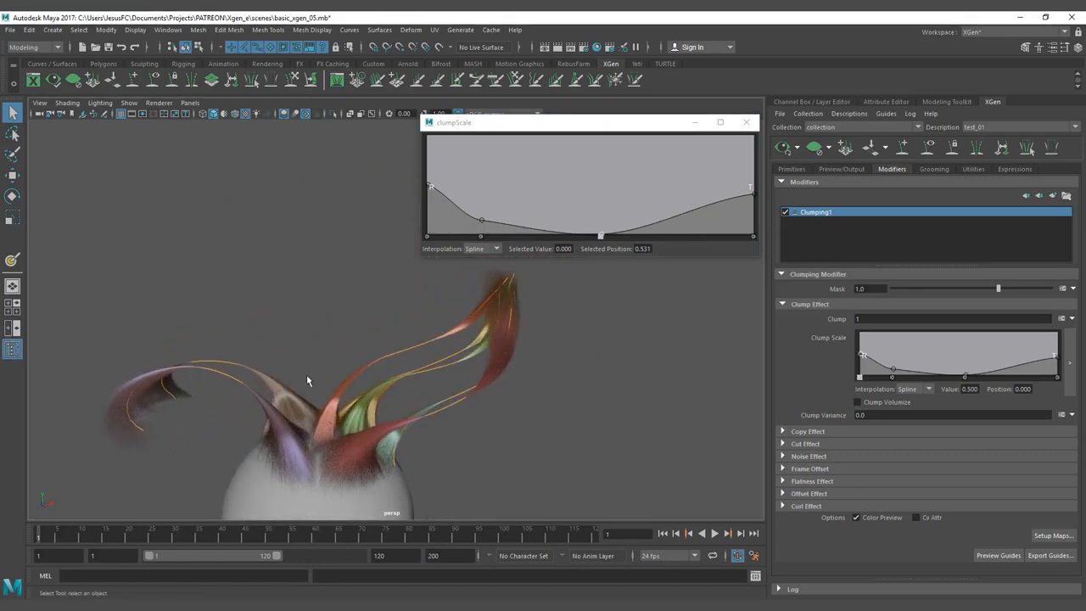
drag(308, 381, 308, 371)
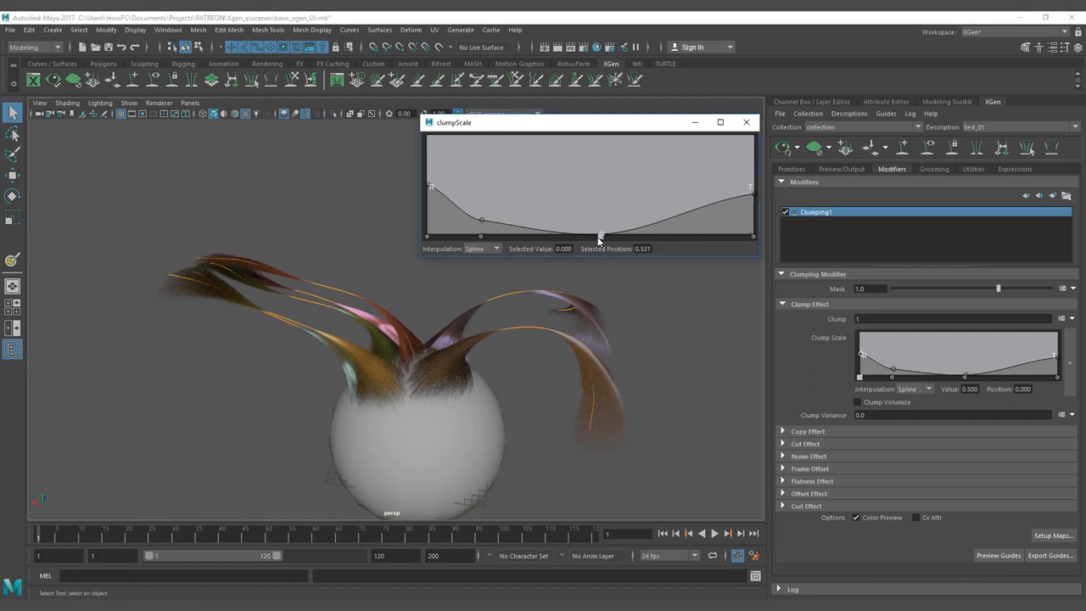
drag(601, 235, 750, 210)
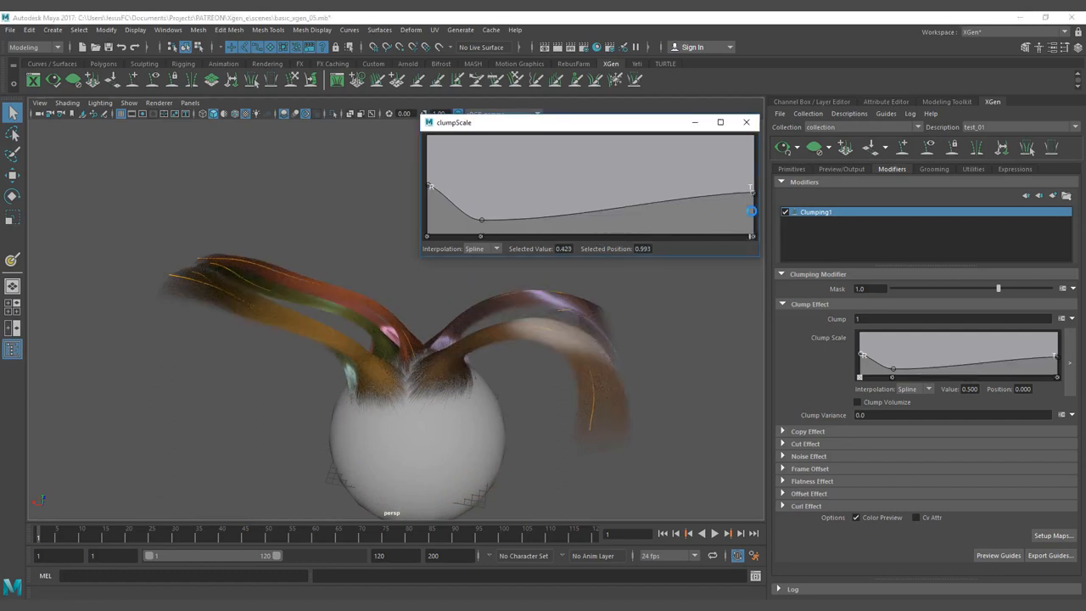
drag(751, 210, 750, 237)
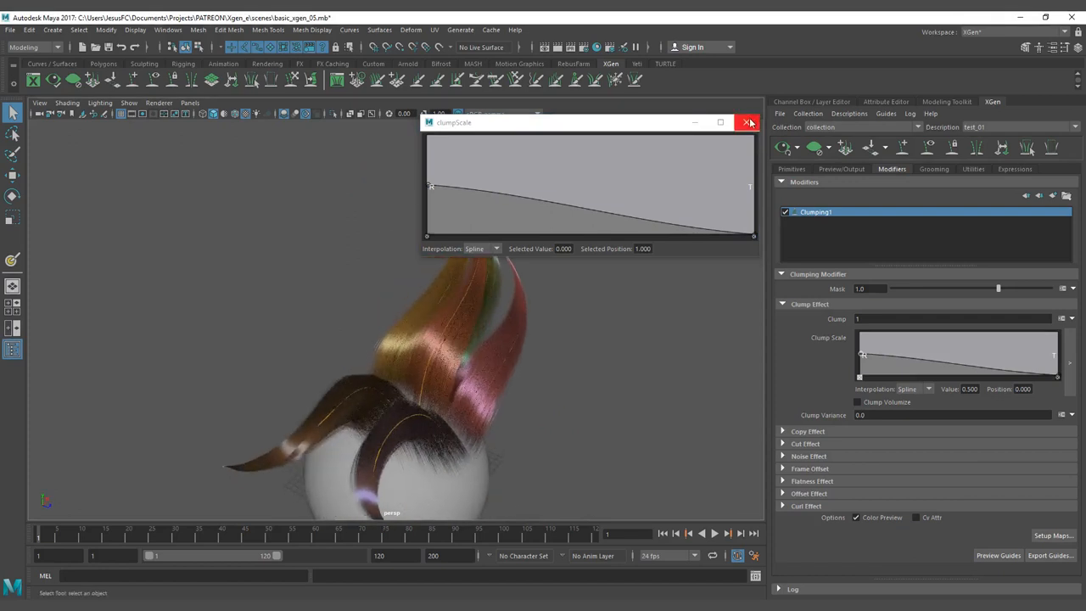
Step: Close the enlarged Clump Scale ramp and compare one clump with Clump Volumize off and on
click(749, 123)
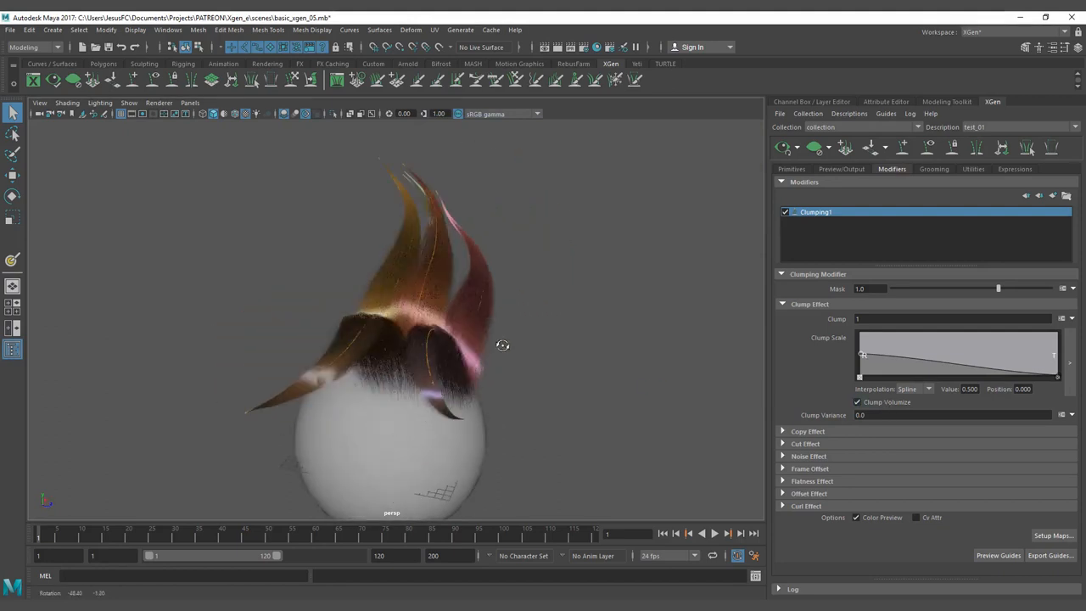
drag(504, 346, 533, 303)
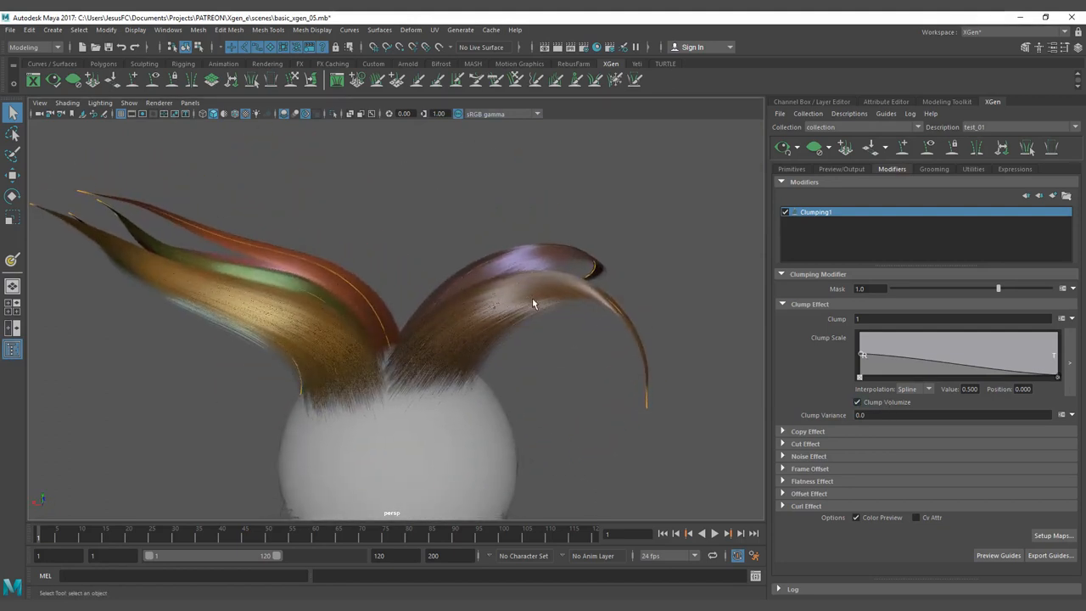
click(857, 401)
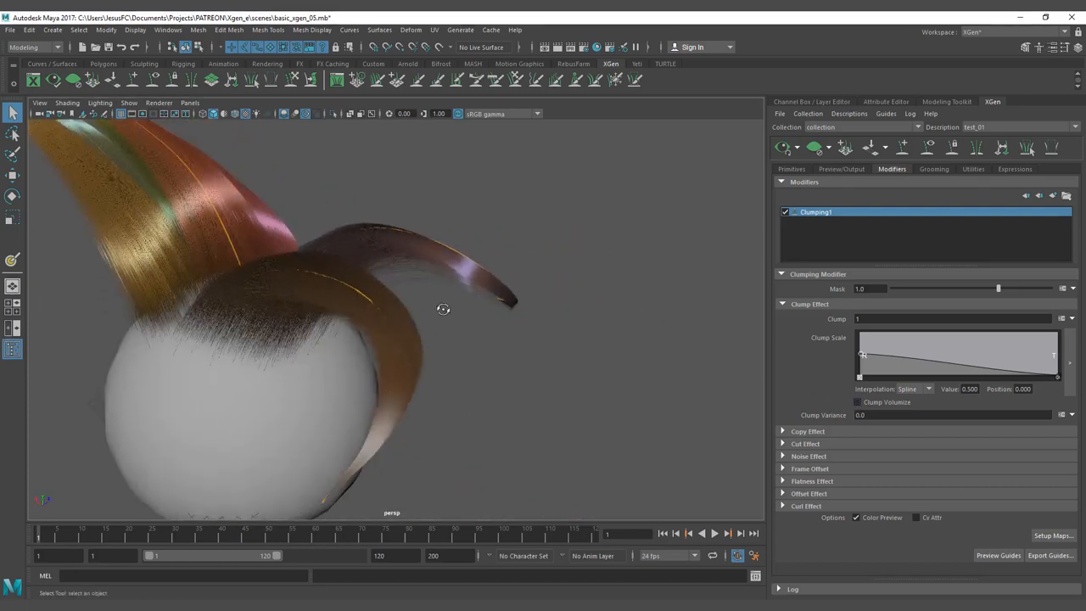
drag(443, 309, 519, 322)
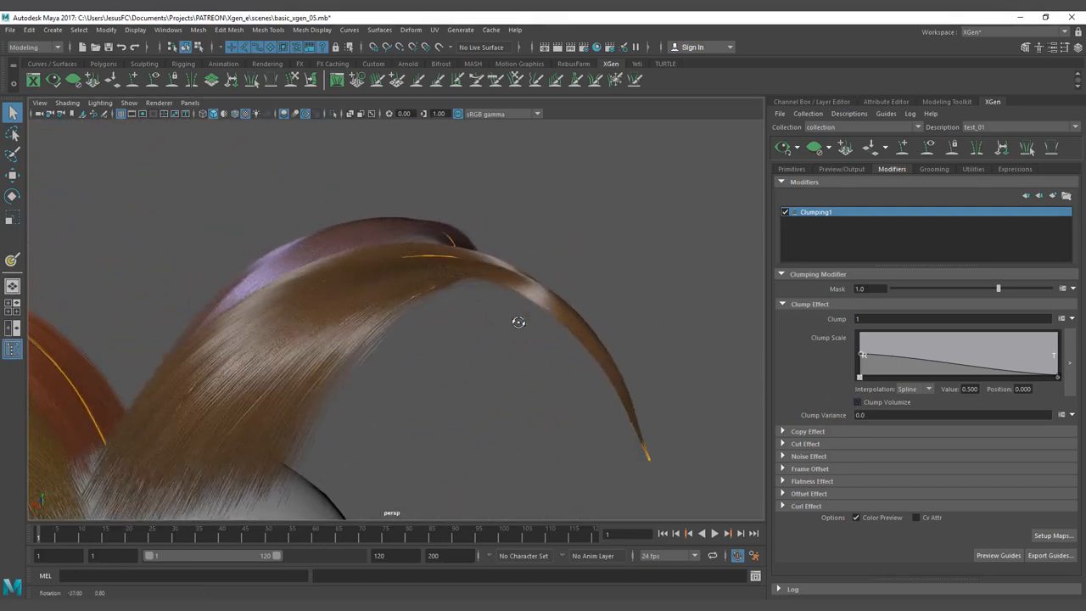
click(858, 401)
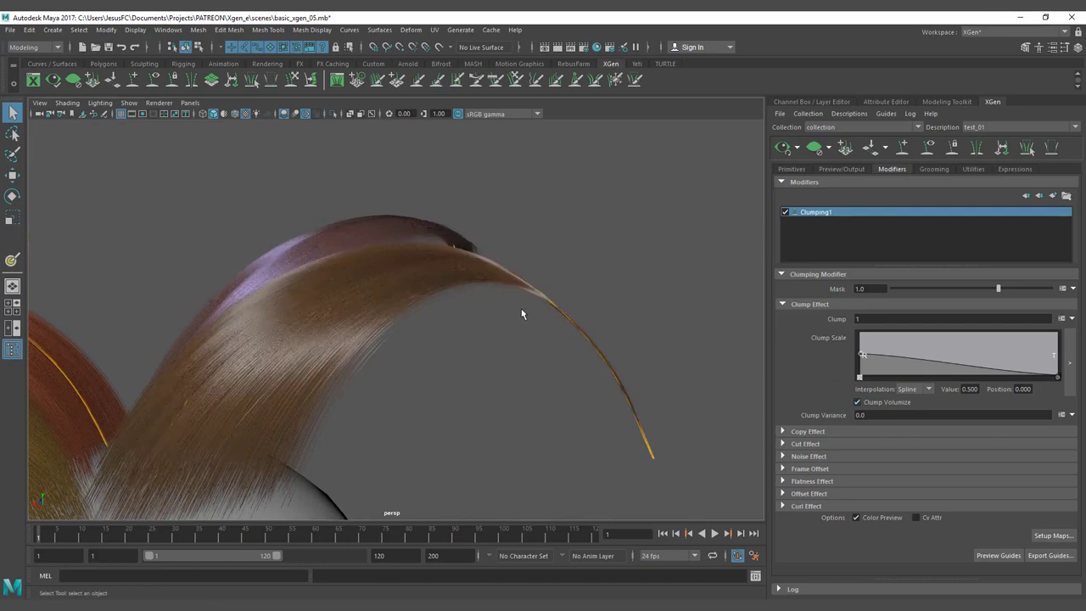
Step: Compare the purple clump with Clump Volumize off and on, leaving it enabled
drag(522, 314, 531, 315)
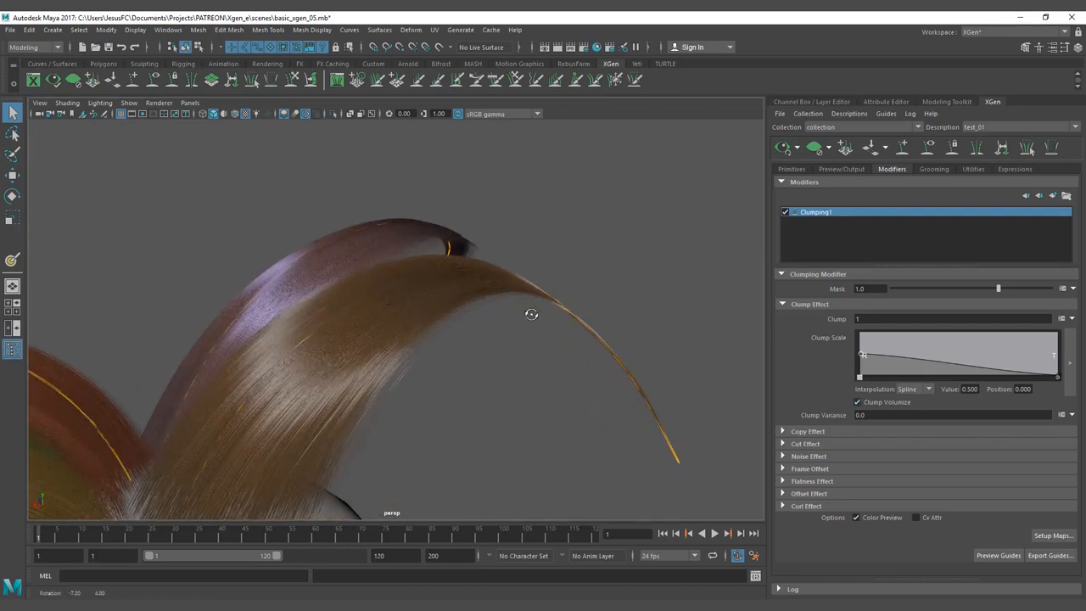
drag(533, 314, 270, 346)
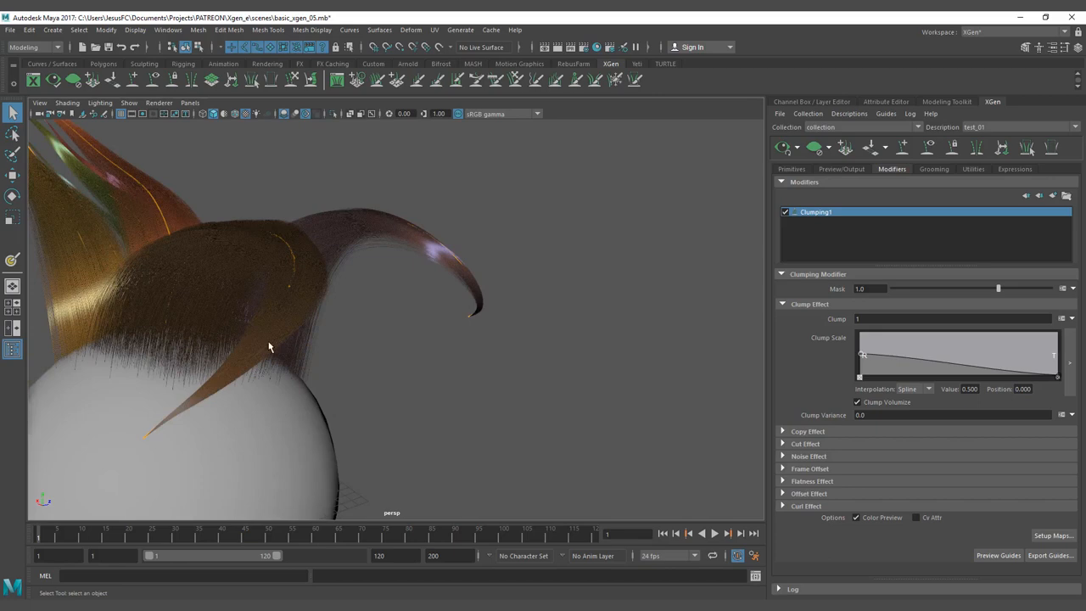
drag(270, 346, 520, 325)
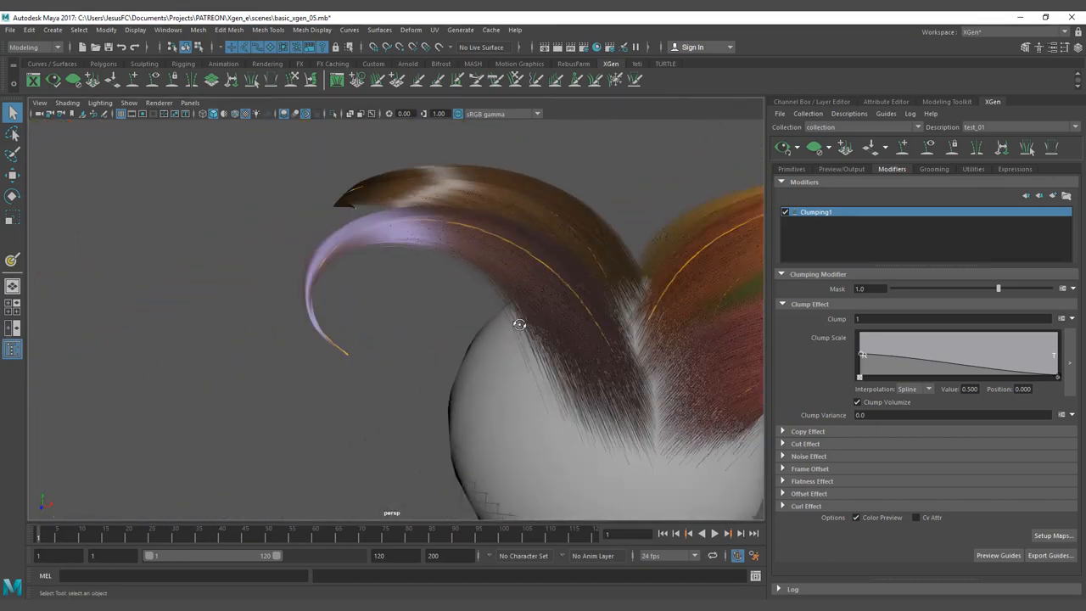
drag(520, 324, 368, 316)
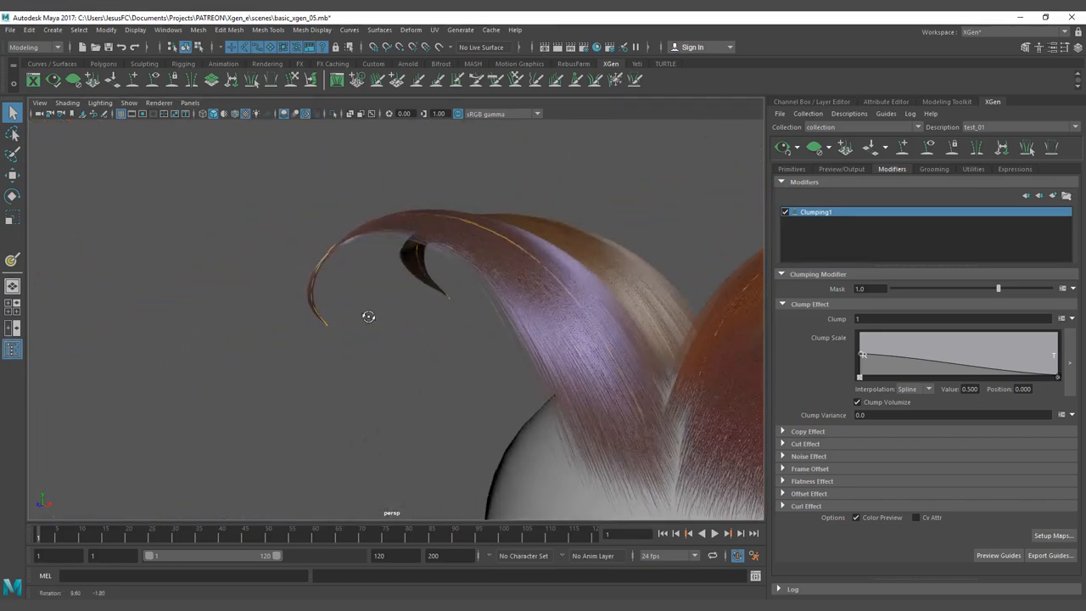
click(857, 403)
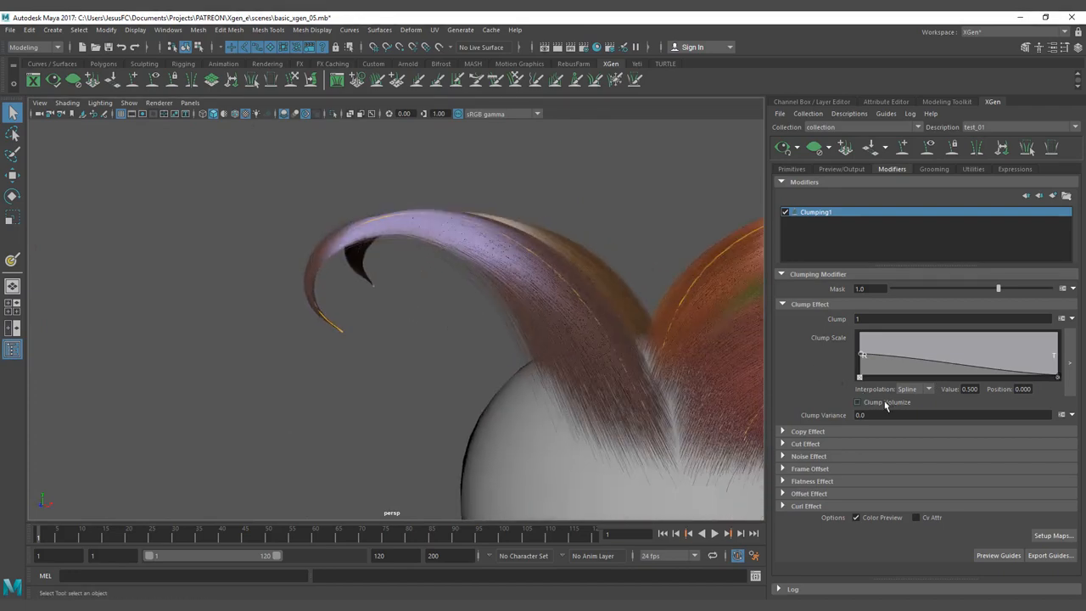
click(858, 402)
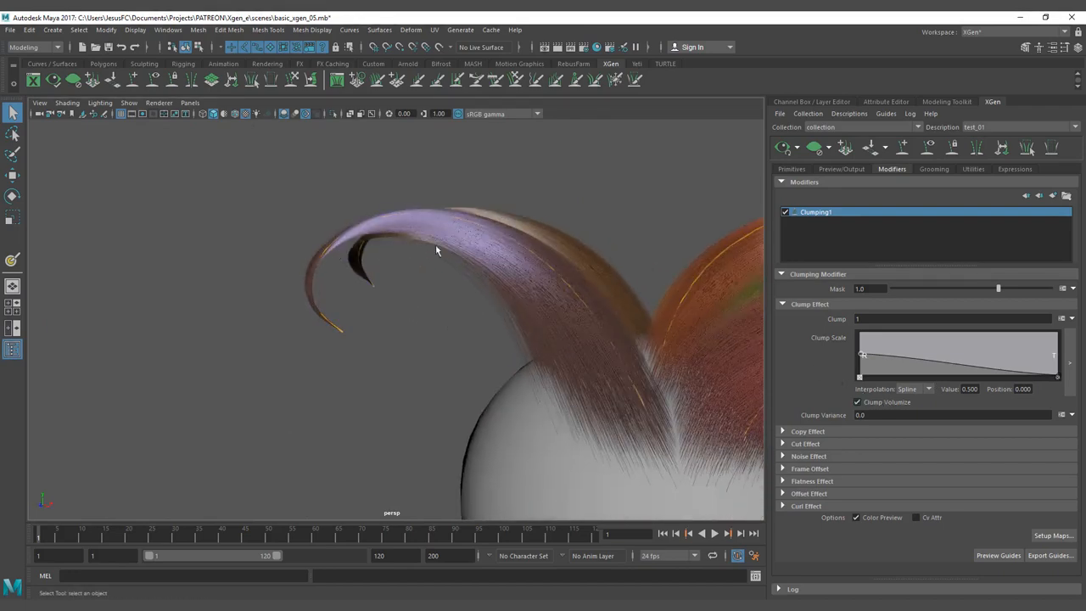
drag(437, 251, 390, 280)
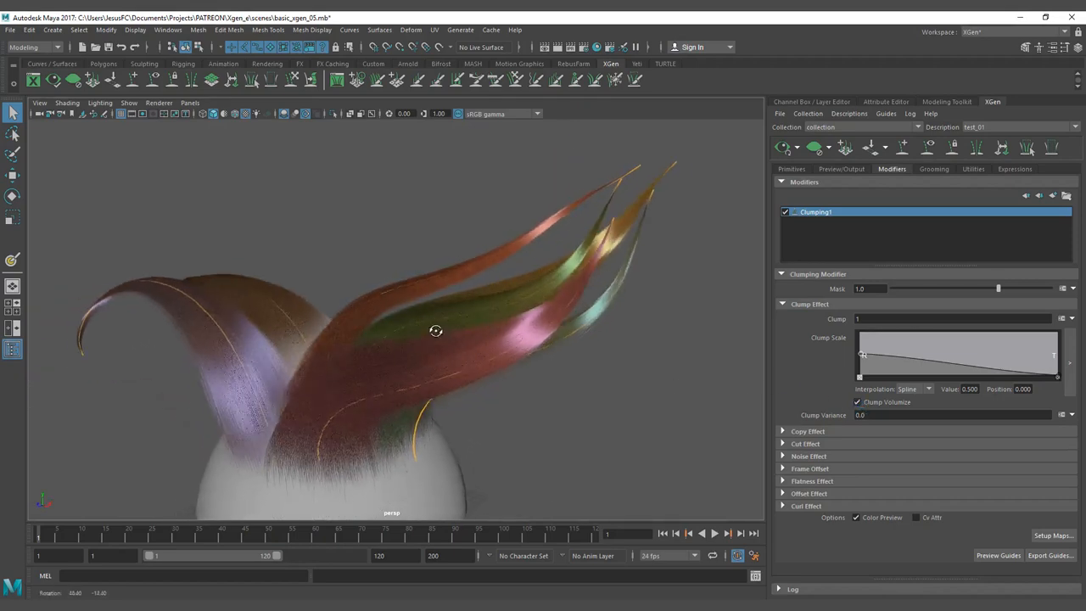
drag(436, 331, 458, 269)
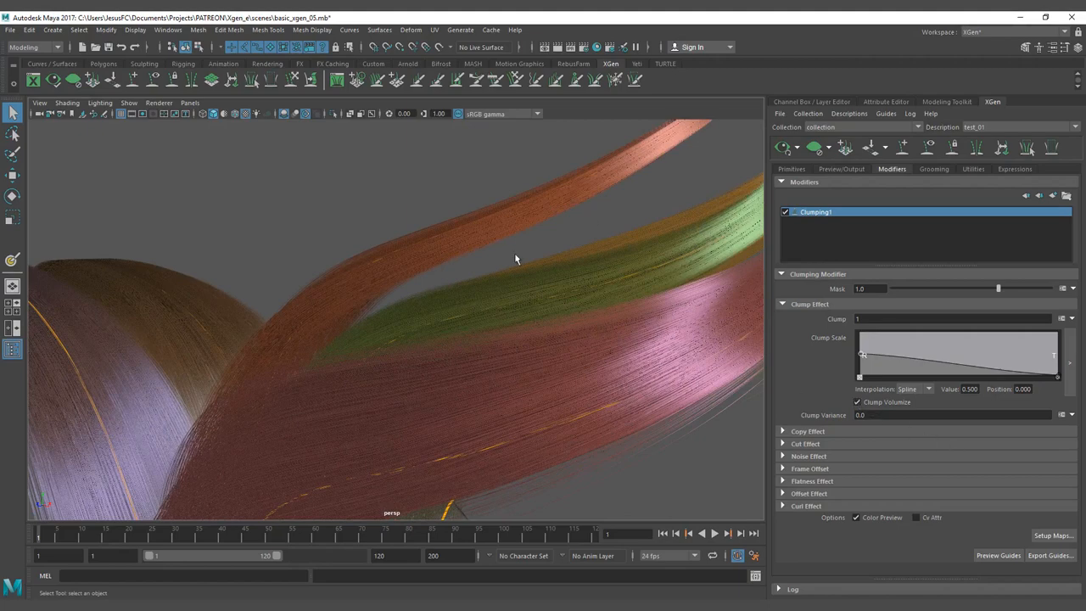
drag(515, 259, 400, 244)
text(1)
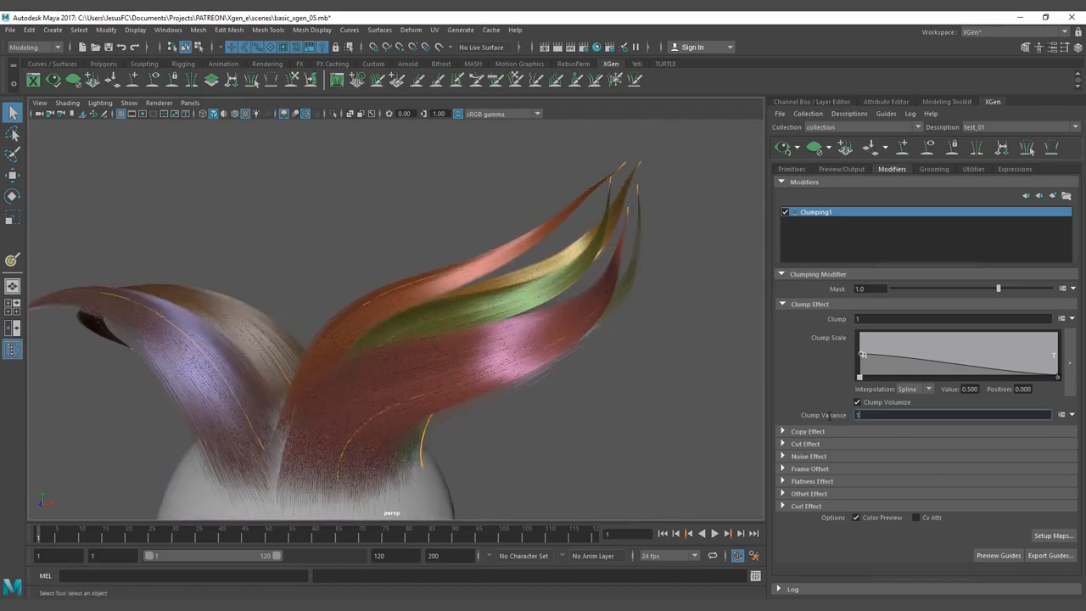
drag(340, 339, 645, 359)
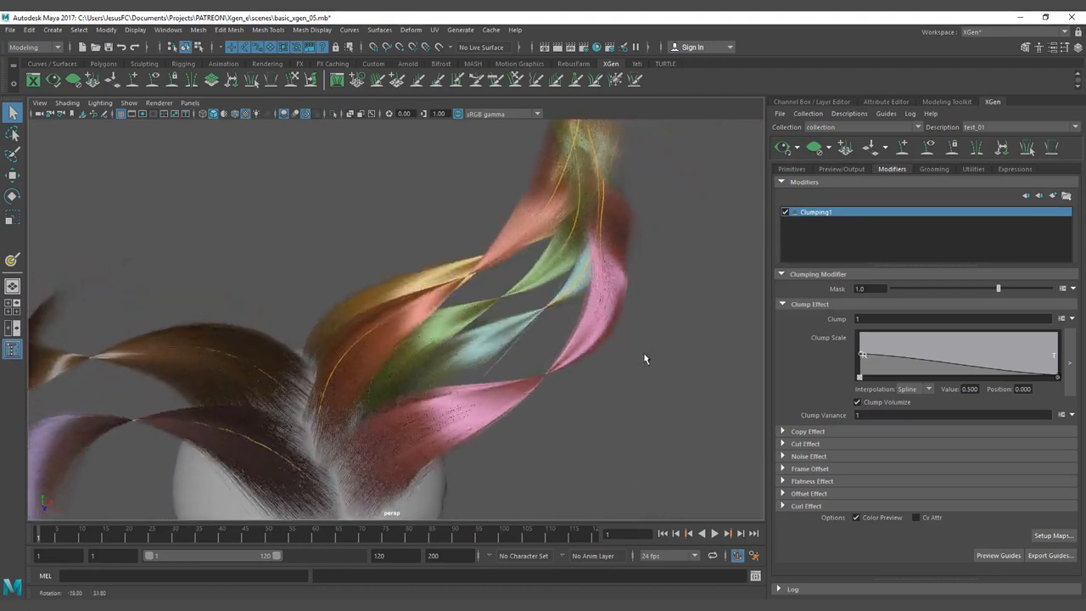
drag(645, 359, 471, 295)
text(0)
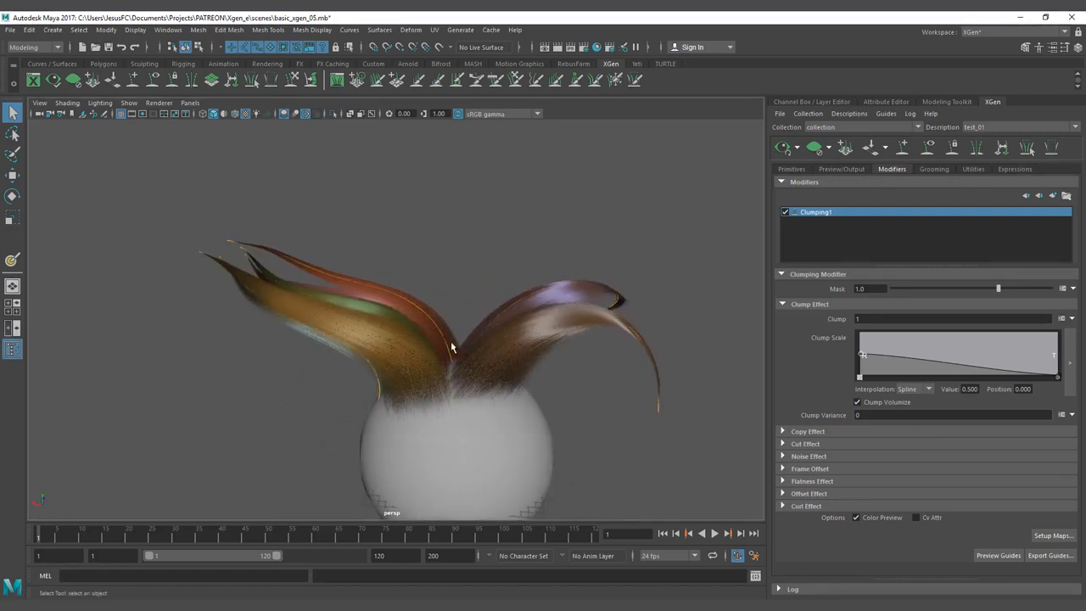
mouse_move(554, 306)
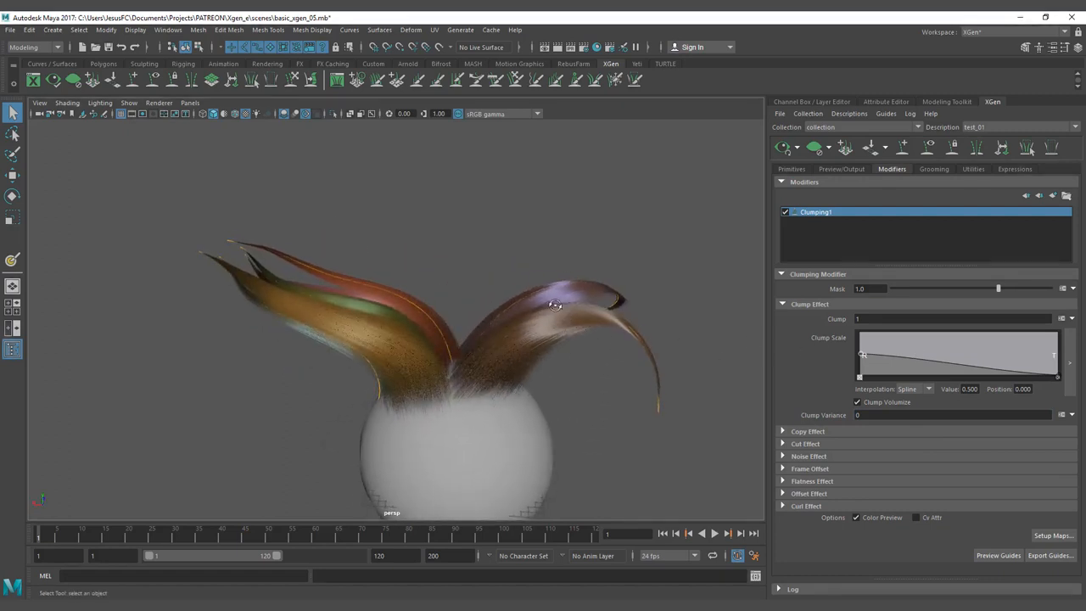
Step: Raise the Clump Scale ramp's tip point to 0.2 at position 1.0 and inspect the wider tips
drag(1052, 357, 1058, 377)
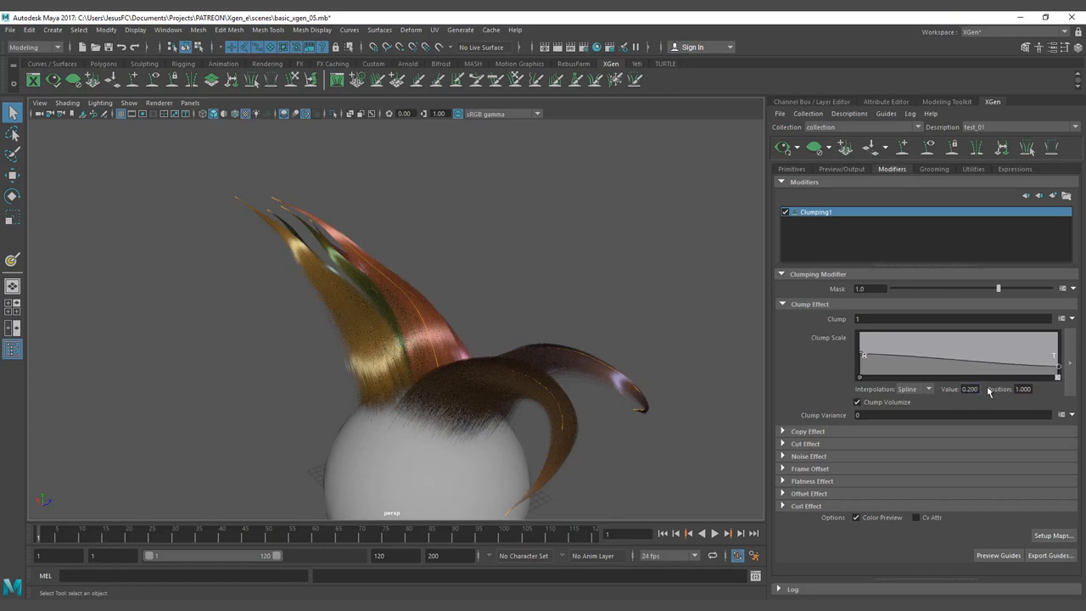
drag(425, 339, 606, 318)
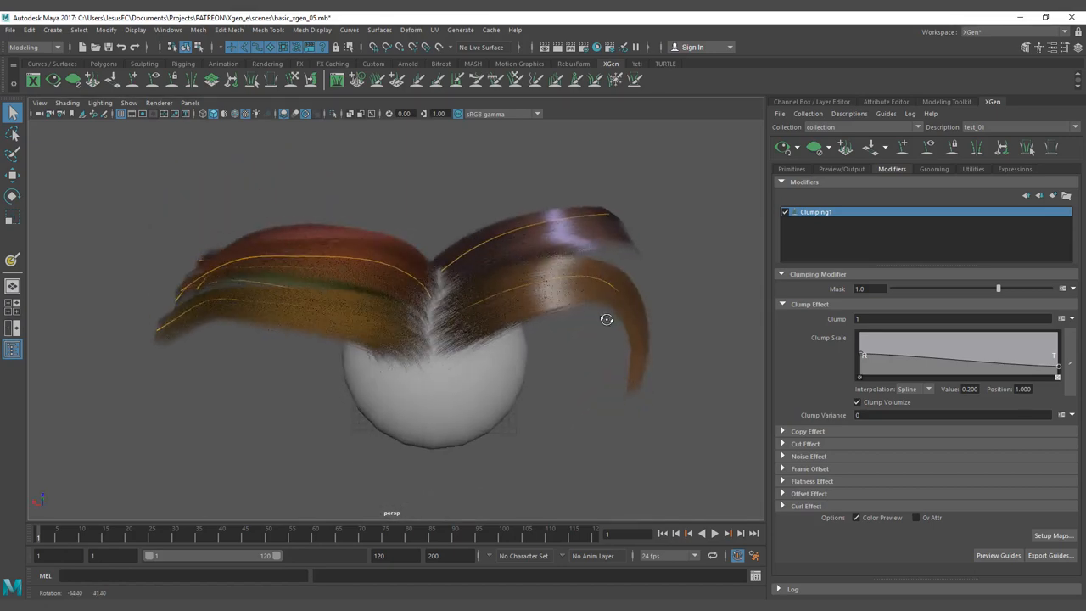
drag(607, 319, 637, 284)
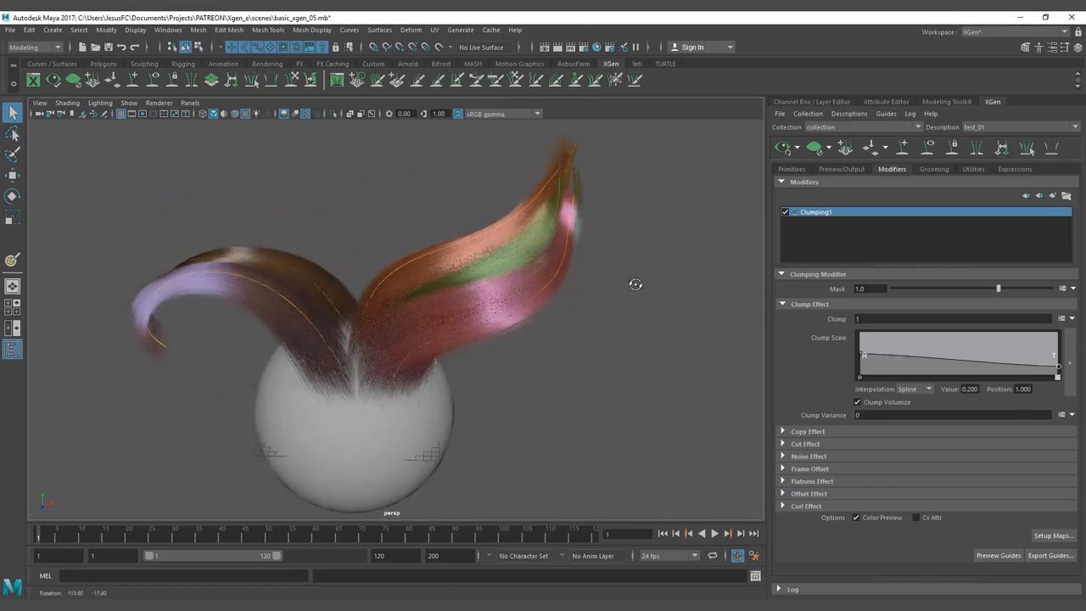